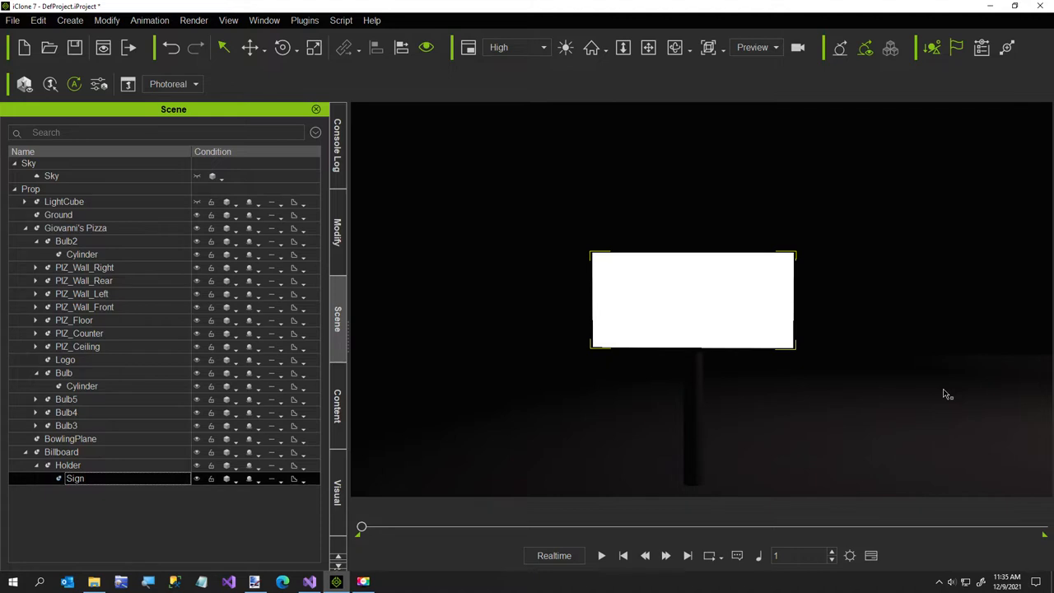
pyautogui.moveTo(942, 394)
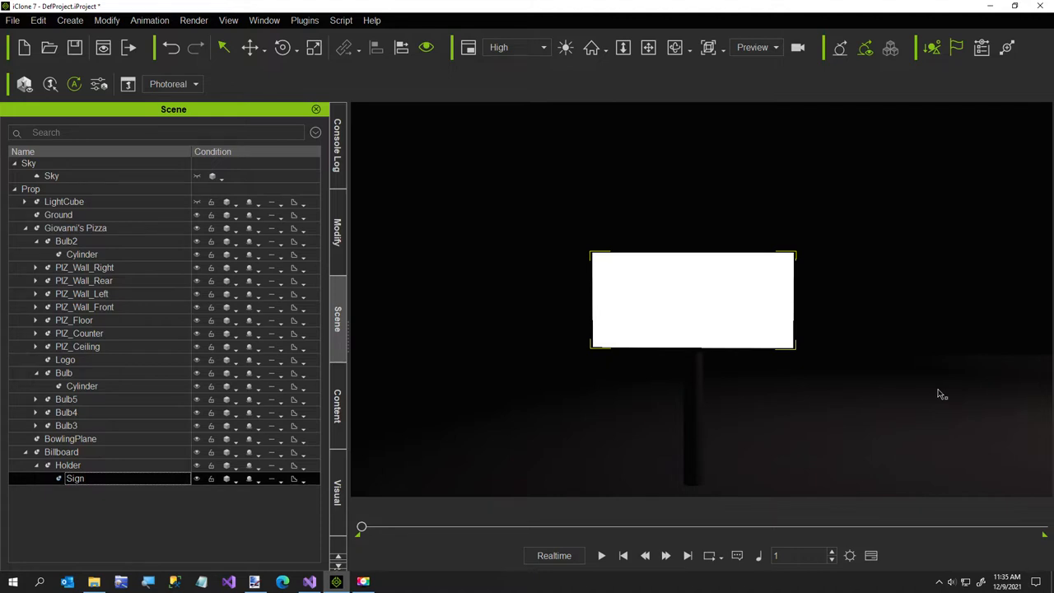
pyautogui.moveTo(708, 398)
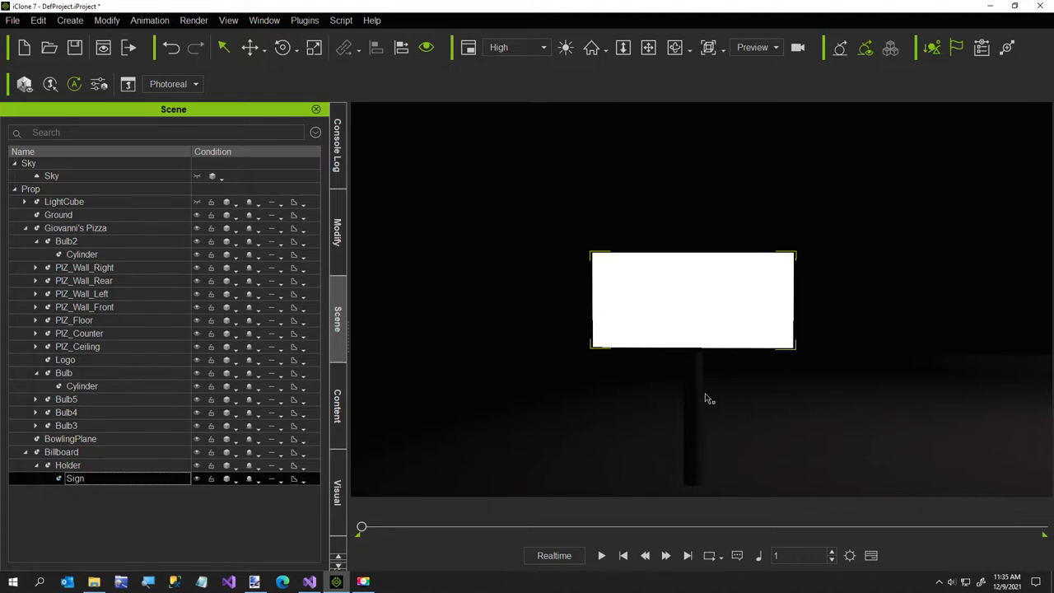
pyautogui.moveTo(698, 338)
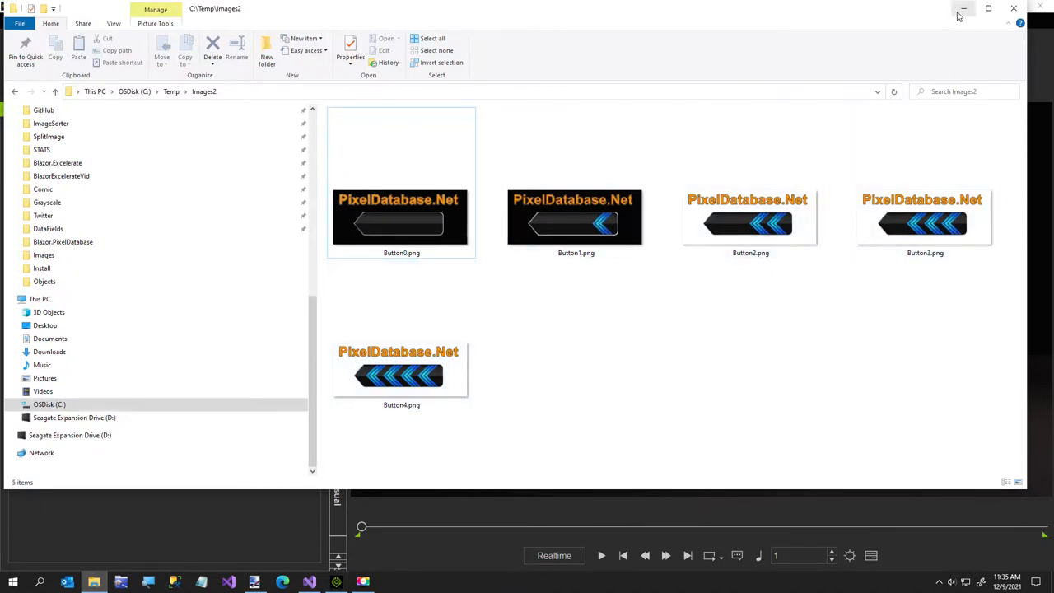
pyautogui.moveTo(962, 9)
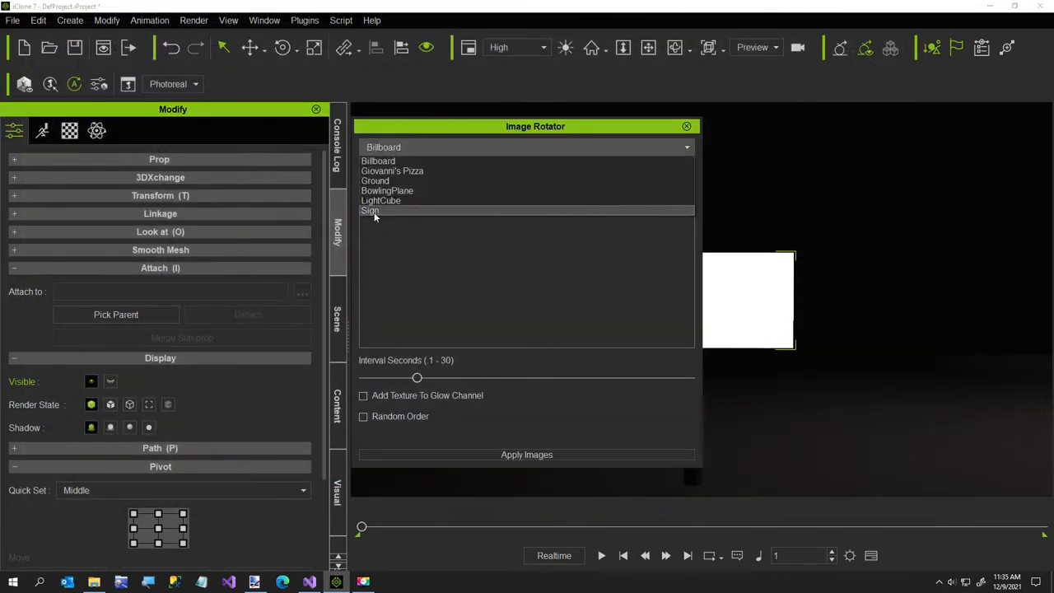
# Step: Target Sign with a longer interval and glow at reduced strength, then apply images
pyautogui.click(370, 210)
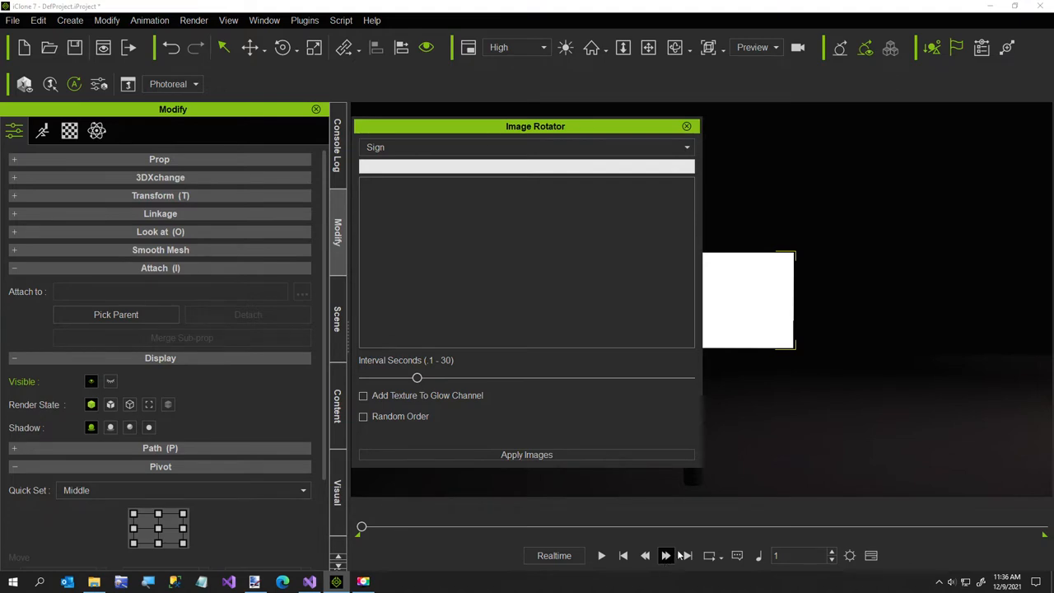
pyautogui.click(149, 20)
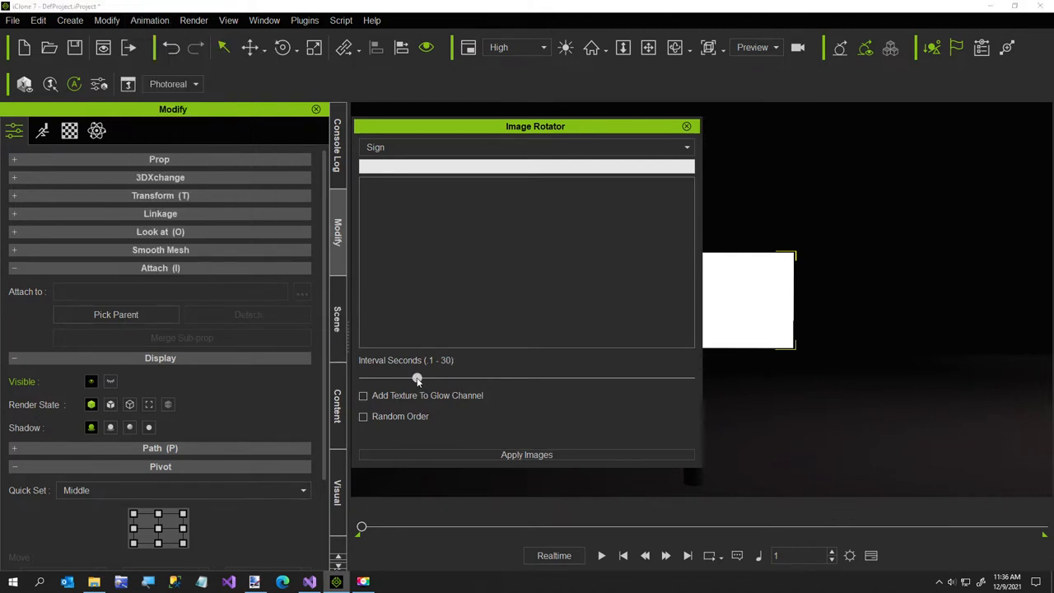
pyautogui.moveTo(417, 378); pyautogui.dragTo(451, 378)
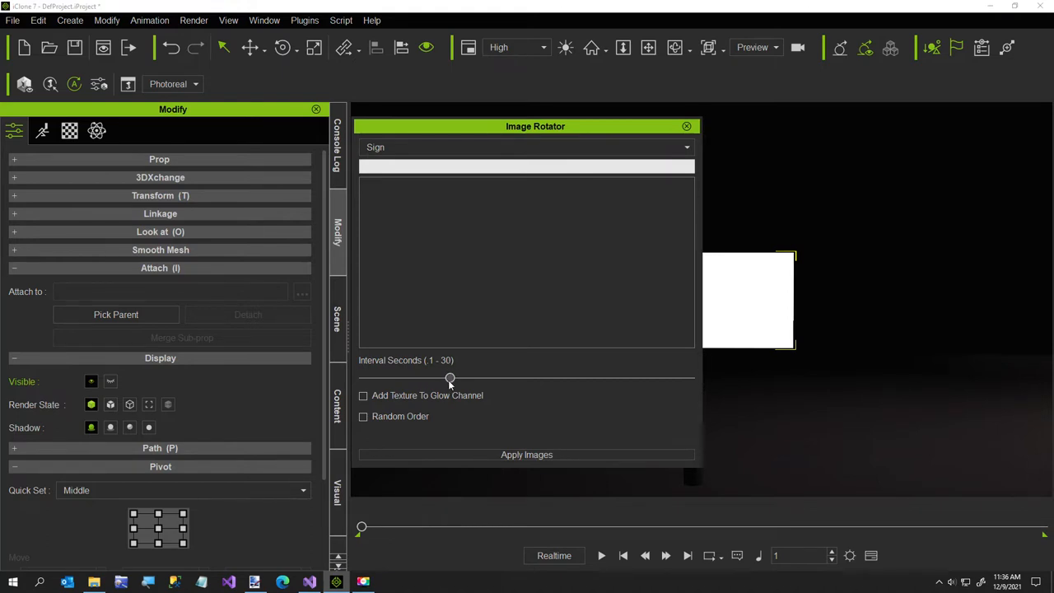
pyautogui.click(363, 395)
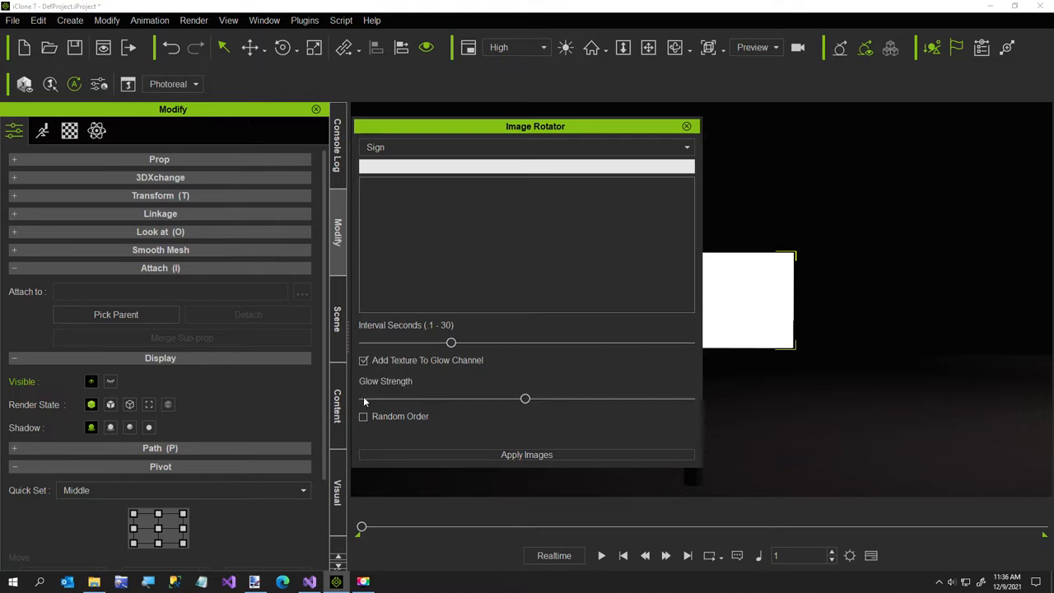
pyautogui.moveTo(525, 398); pyautogui.dragTo(412, 399)
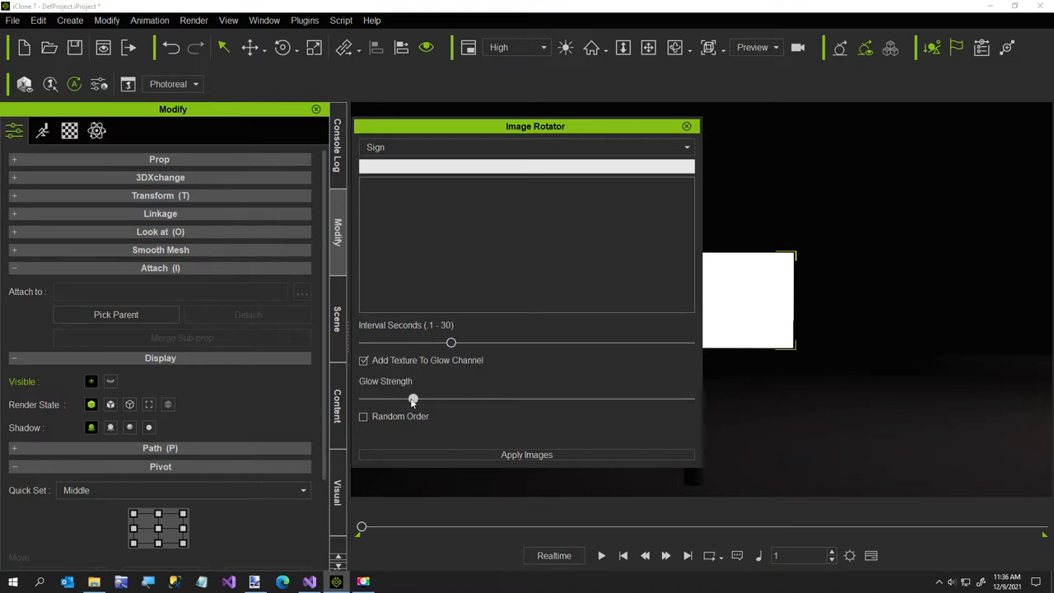
pyautogui.click(526, 454)
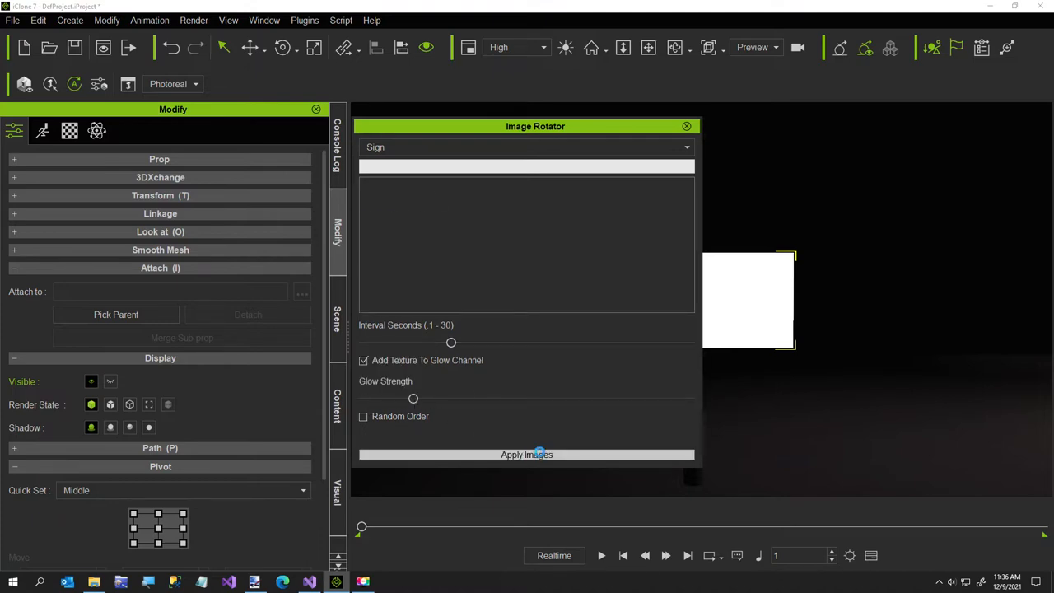
pyautogui.click(525, 454)
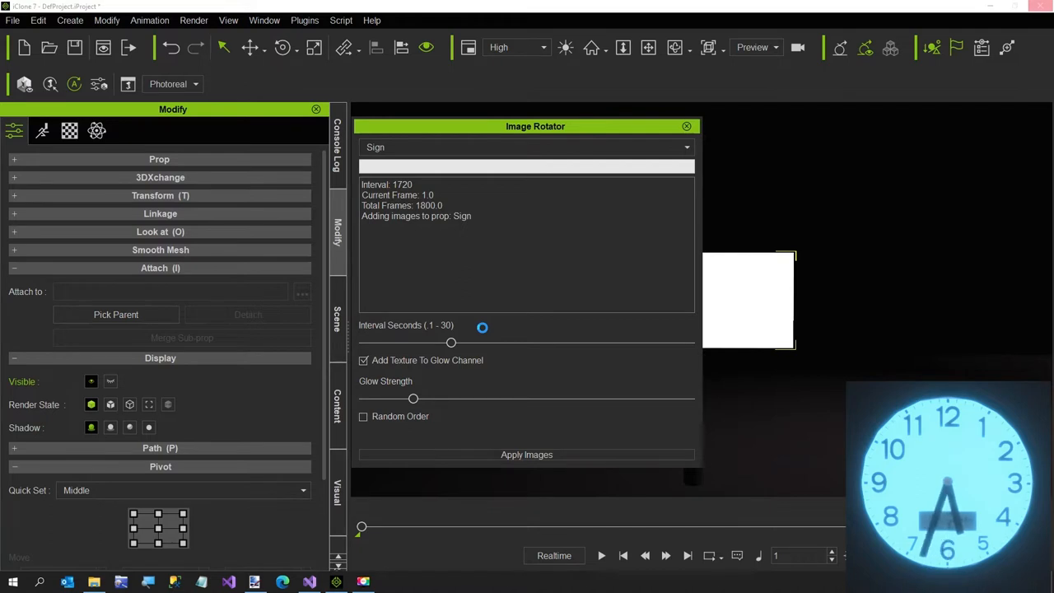
# Step: Choose the C:/Temp/Images2 folder so five images become 39 glowing keyframes
pyautogui.click(526, 454)
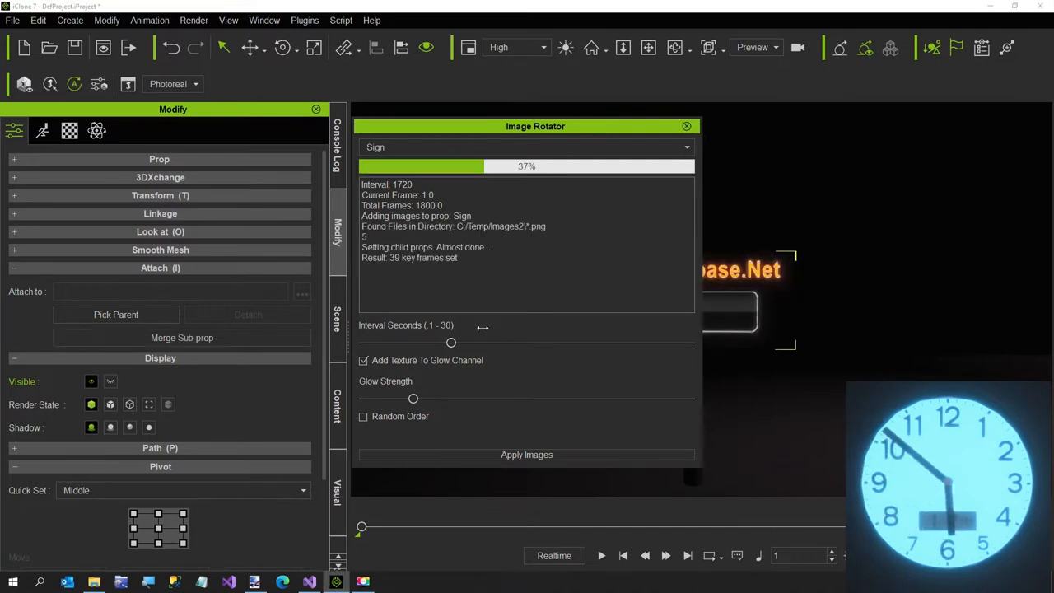
pyautogui.moveTo(556, 182)
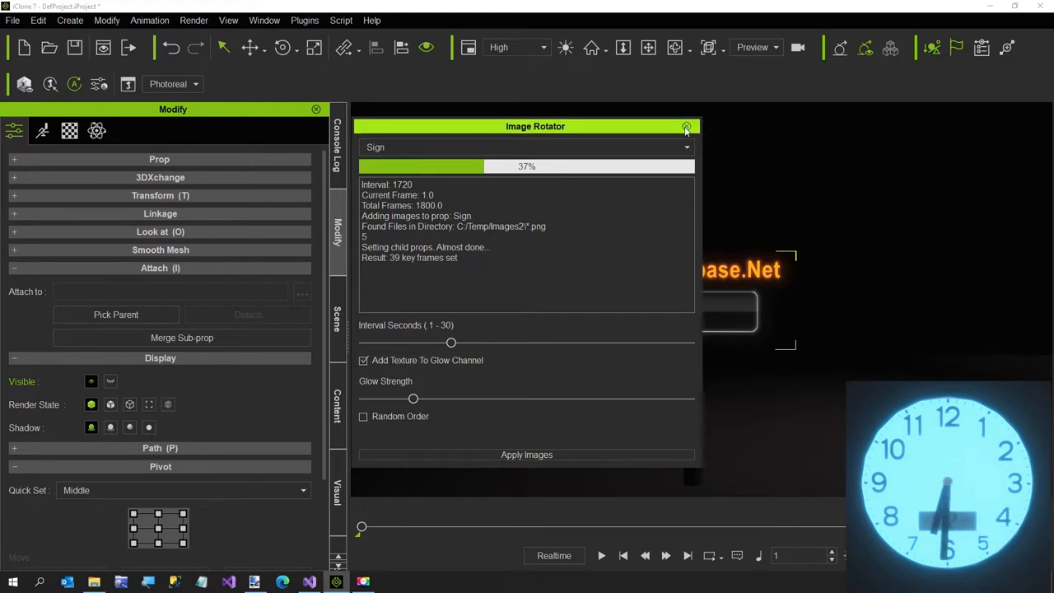
# Step: Close Image Rotator, show the Scene list, then play and stop the glowing sign preview
pyautogui.click(686, 126)
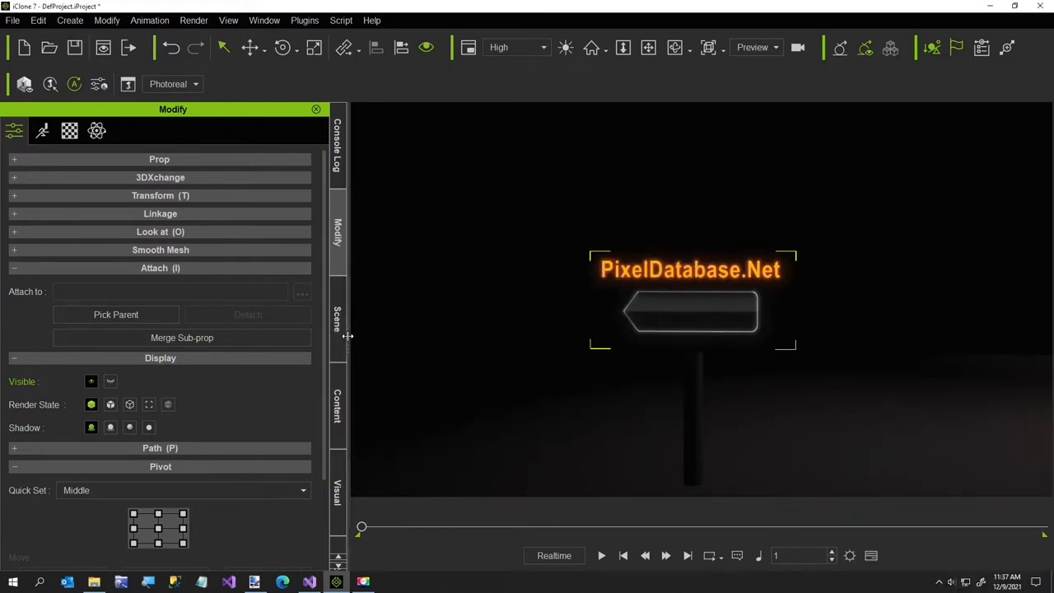
pyautogui.click(336, 317)
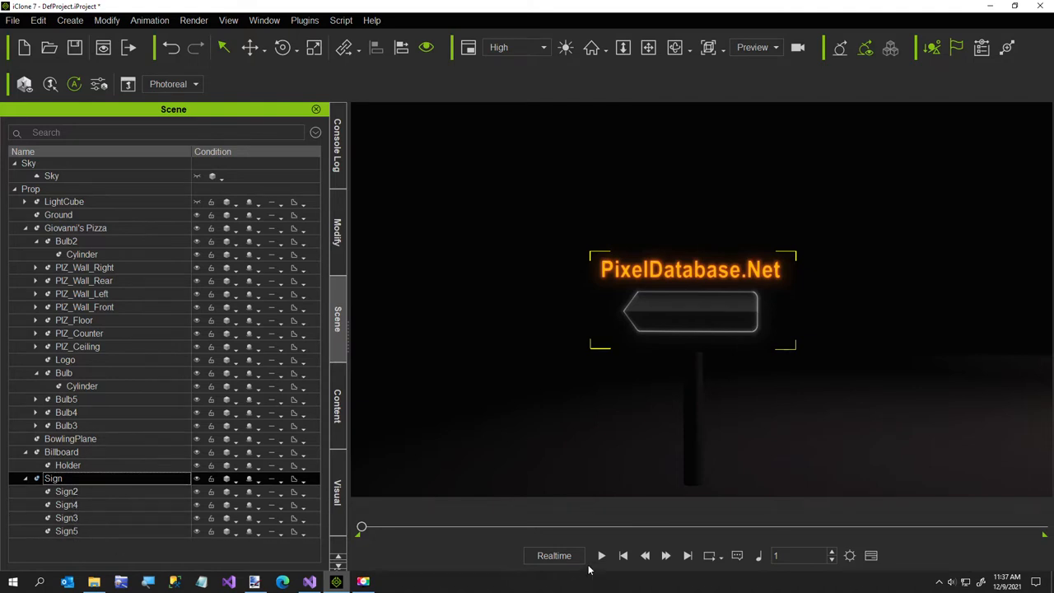
pyautogui.click(601, 555)
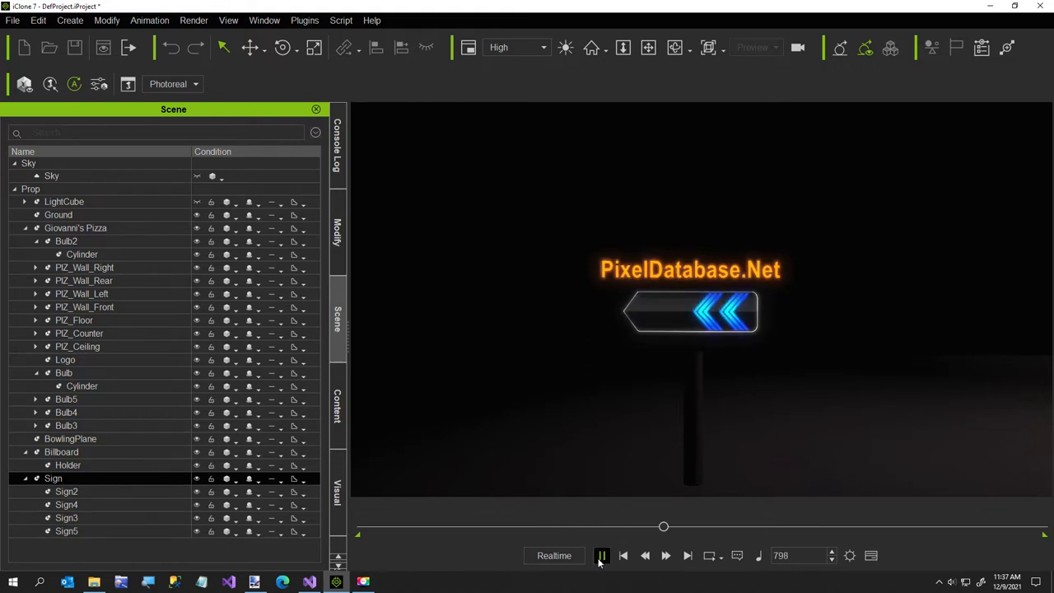
pyautogui.click(623, 554)
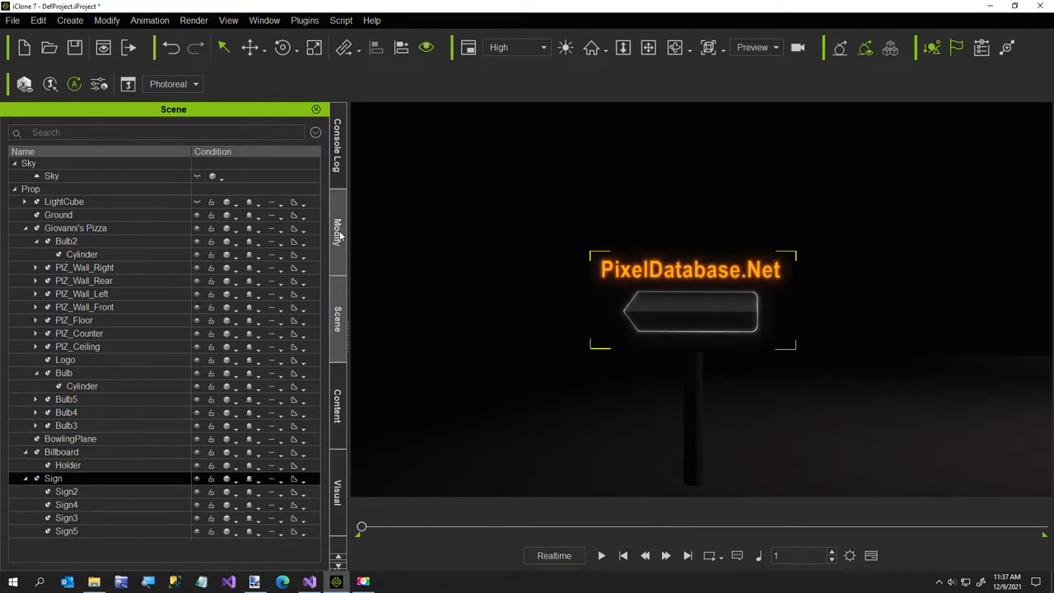
# Step: Pick Billboard's Holder as Sign's parent from the Modify tab's Attach section
pyautogui.click(338, 230)
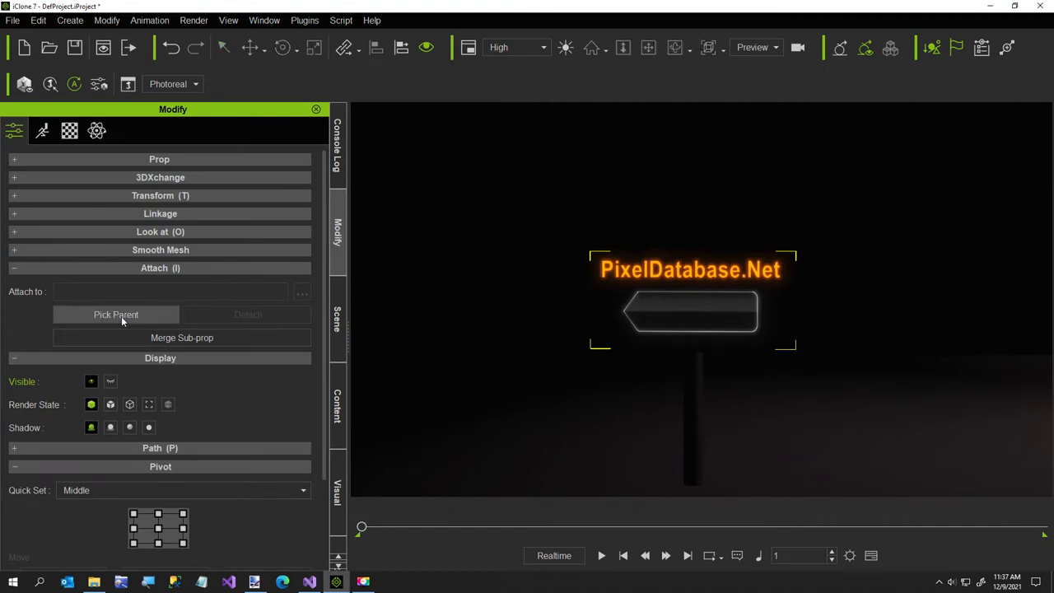
pyautogui.click(337, 321)
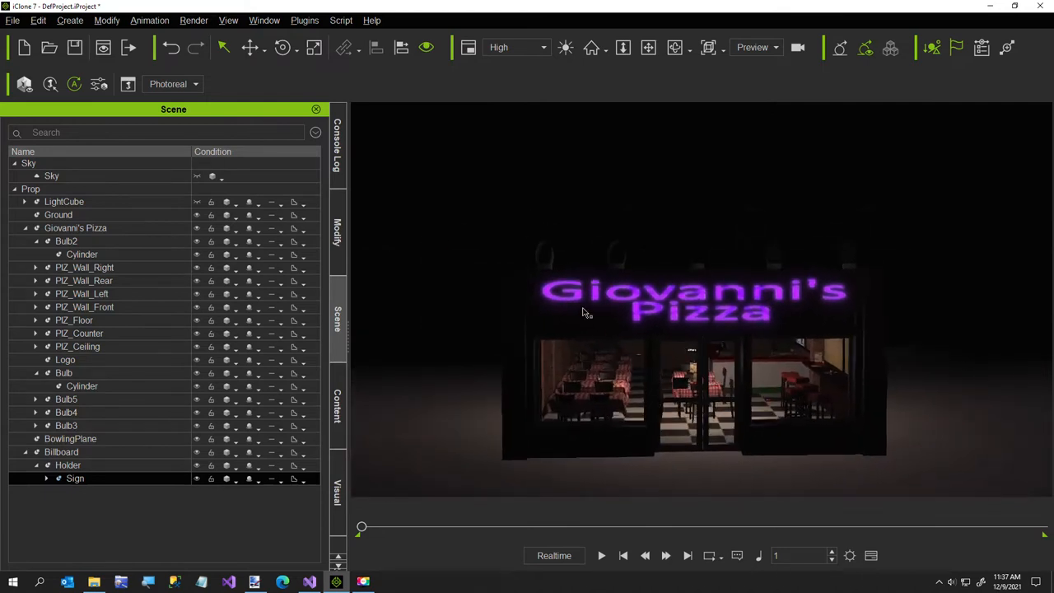
# Step: Choose Script > Load Python and browse to the ImageRotator folder
pyautogui.click(64, 372)
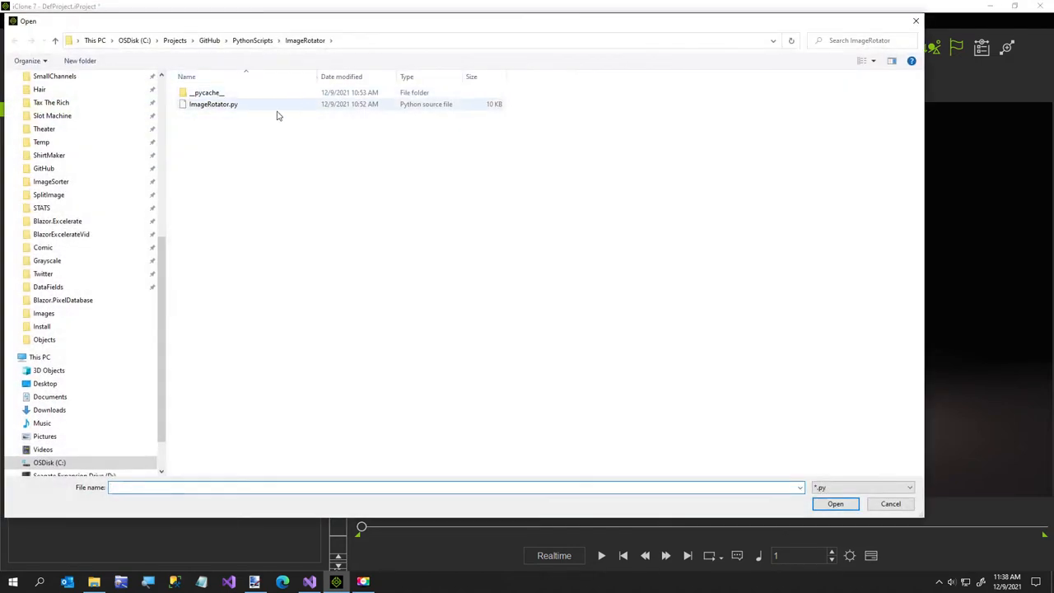
# Step: Load ImageRotator.py and give Bulb a longer interval, softer glow and random order, then apply images
pyautogui.click(835, 502)
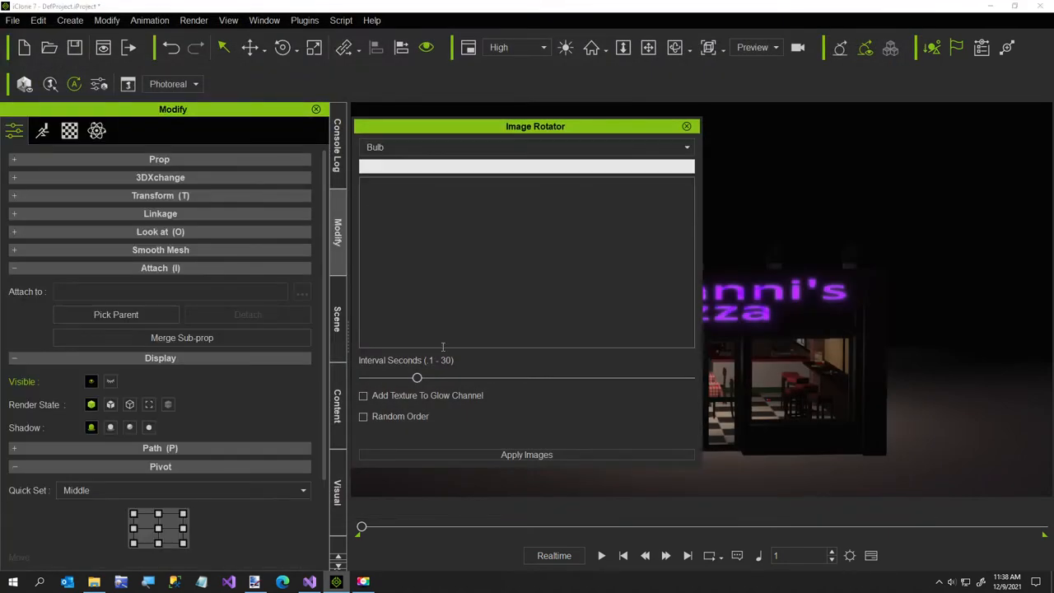
pyautogui.moveTo(417, 377); pyautogui.dragTo(439, 378)
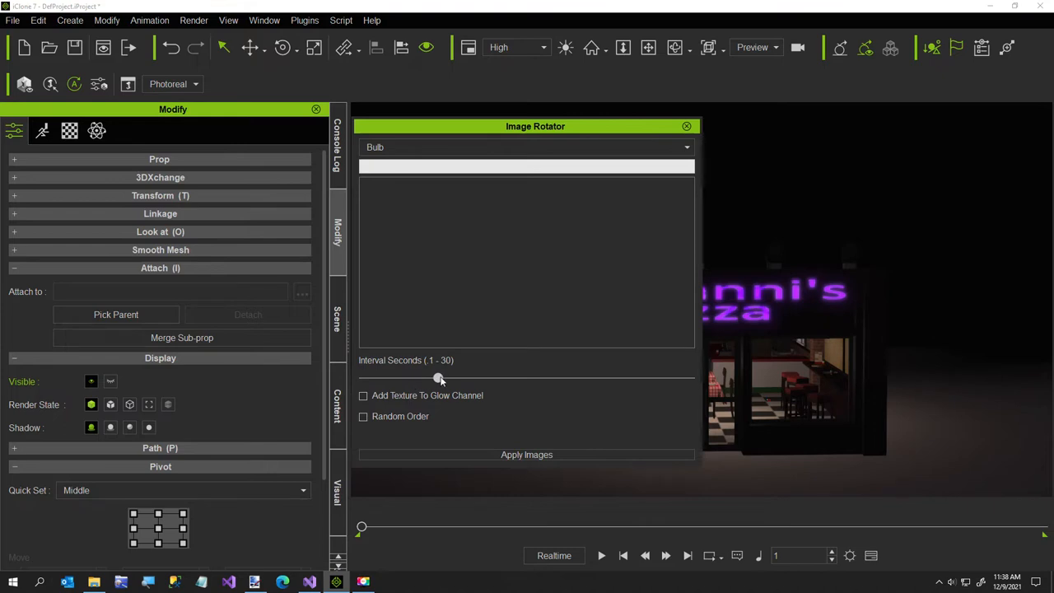
pyautogui.moveTo(438, 378); pyautogui.dragTo(580, 379)
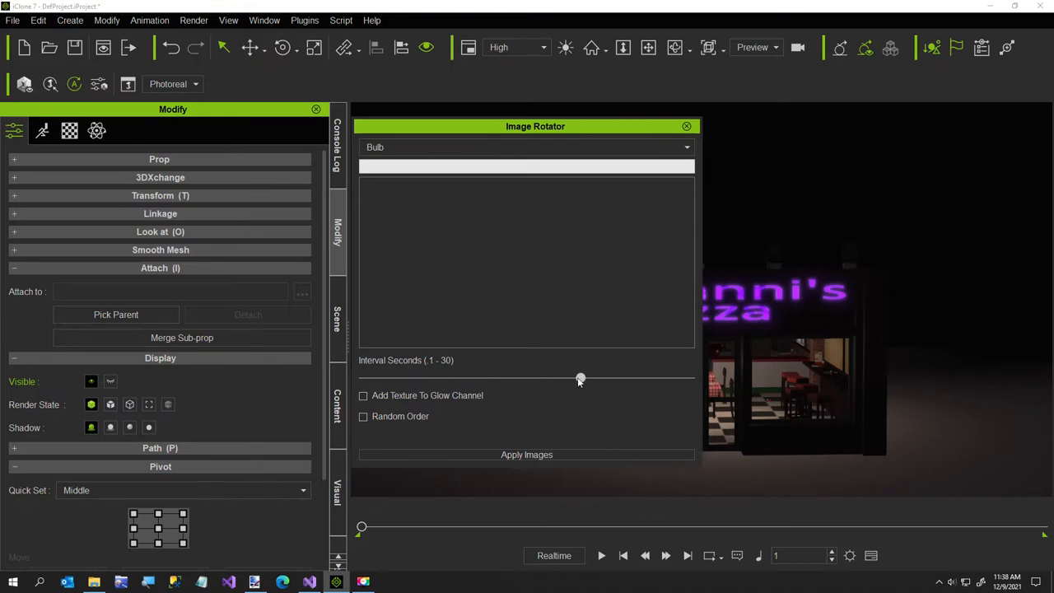
pyautogui.moveTo(580, 378); pyautogui.dragTo(557, 378)
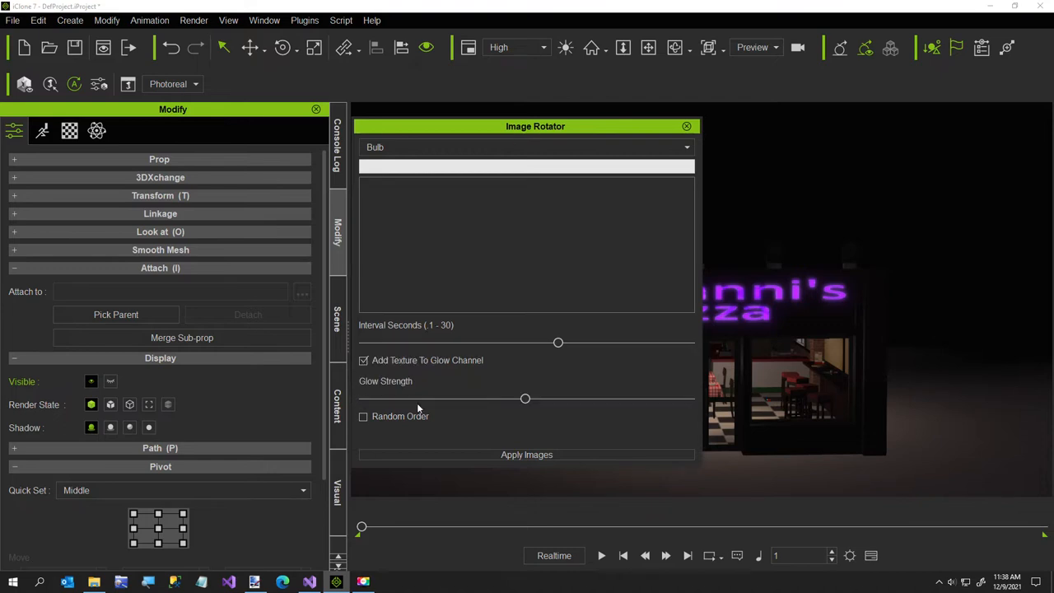
pyautogui.moveTo(525, 398); pyautogui.dragTo(435, 398)
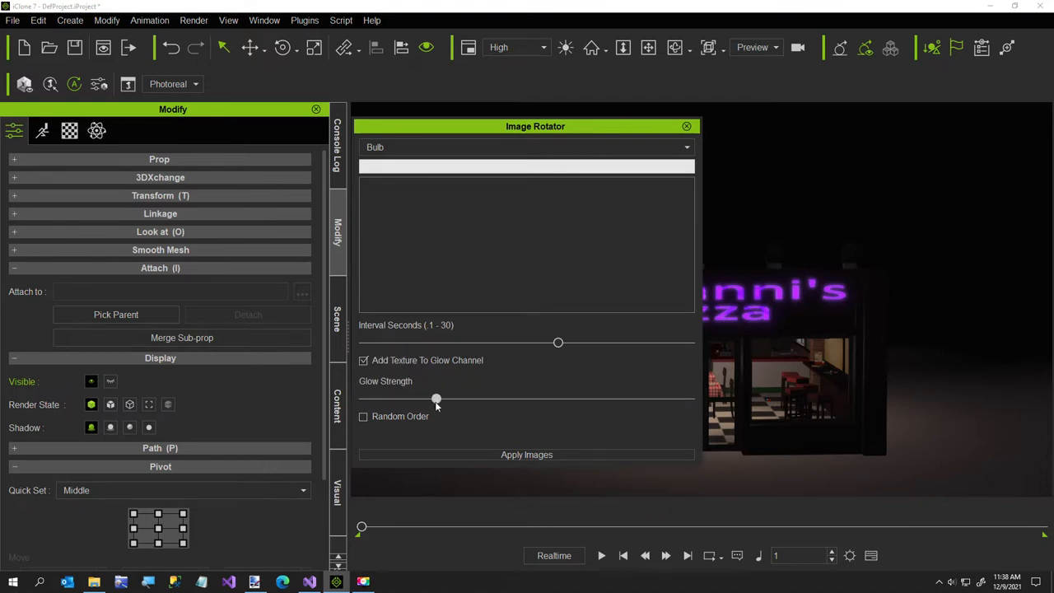
pyautogui.moveTo(436, 398); pyautogui.dragTo(428, 398)
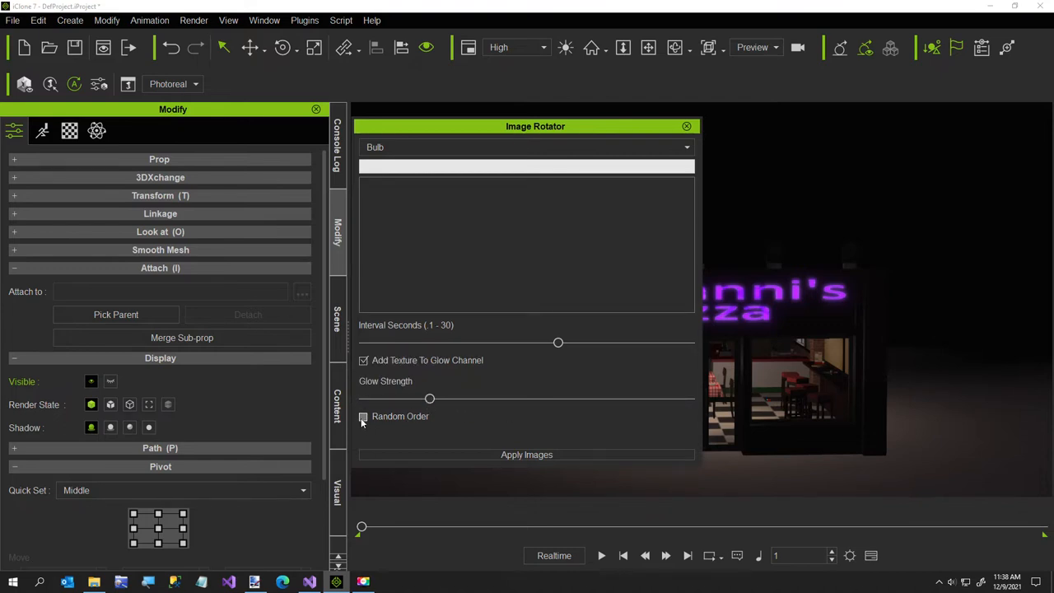
pyautogui.click(363, 415)
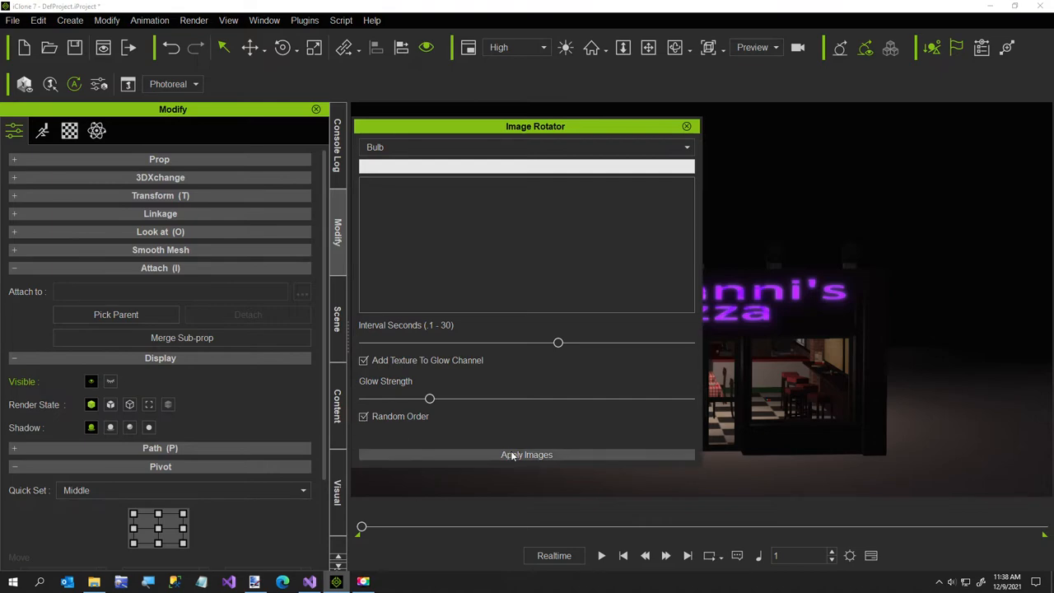
pyautogui.click(526, 454)
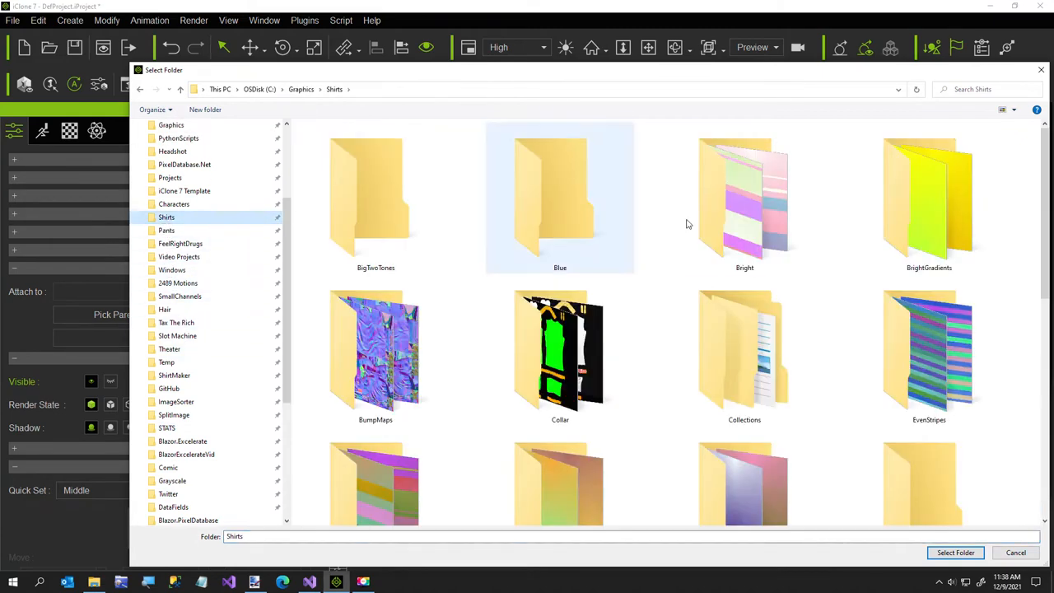
# Step: Select the BrightGradients folder so the Bulb glows red above Giovanni's Pizza
pyautogui.doubleClick(929, 198)
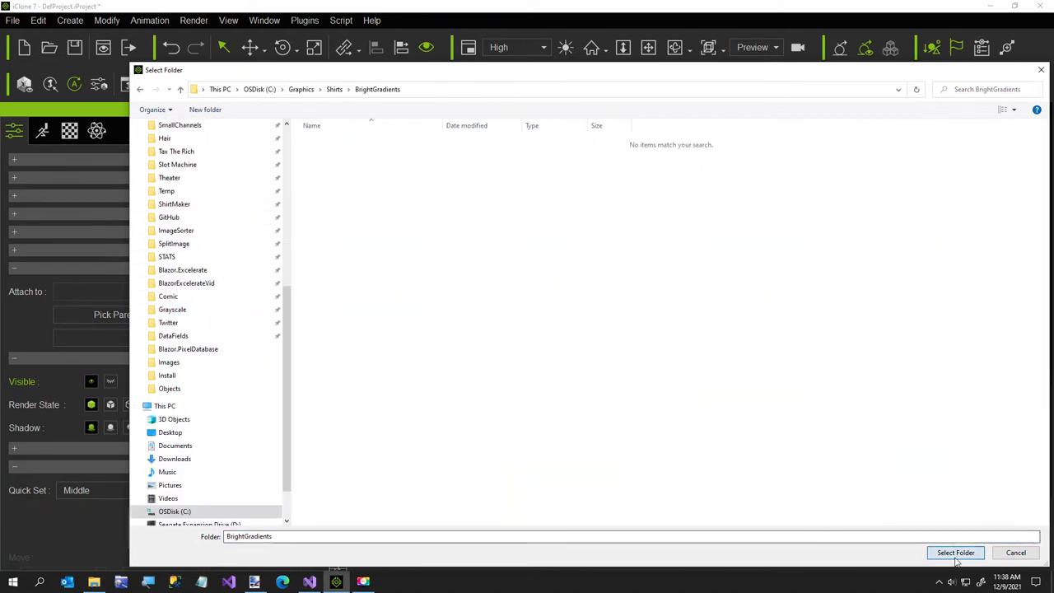
pyautogui.click(955, 552)
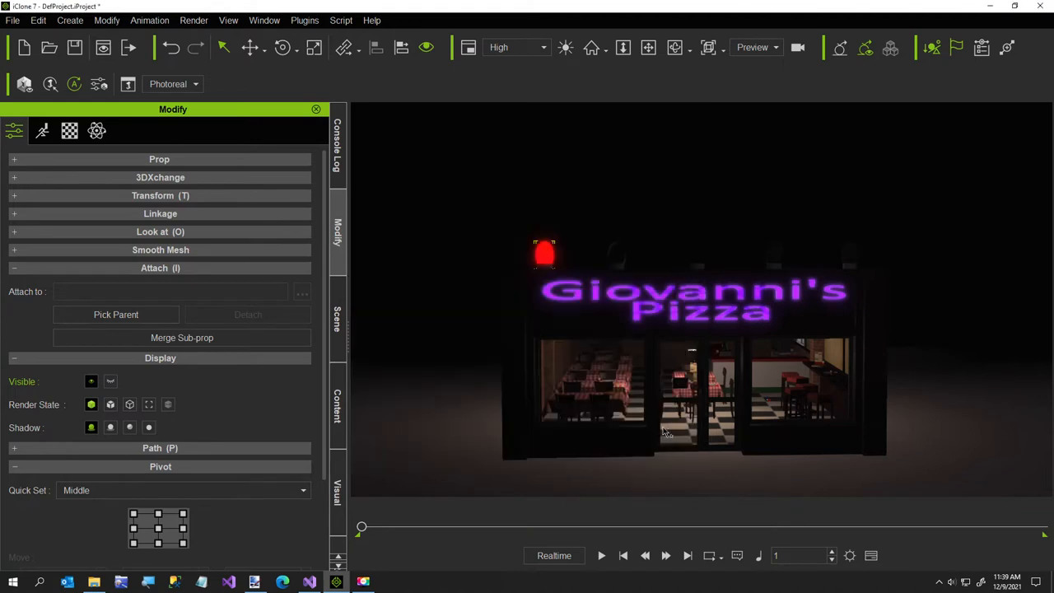
# Step: Preview the bulb shifting red to purple, rewind to frame one, and load ImageRotator.py
pyautogui.click(601, 555)
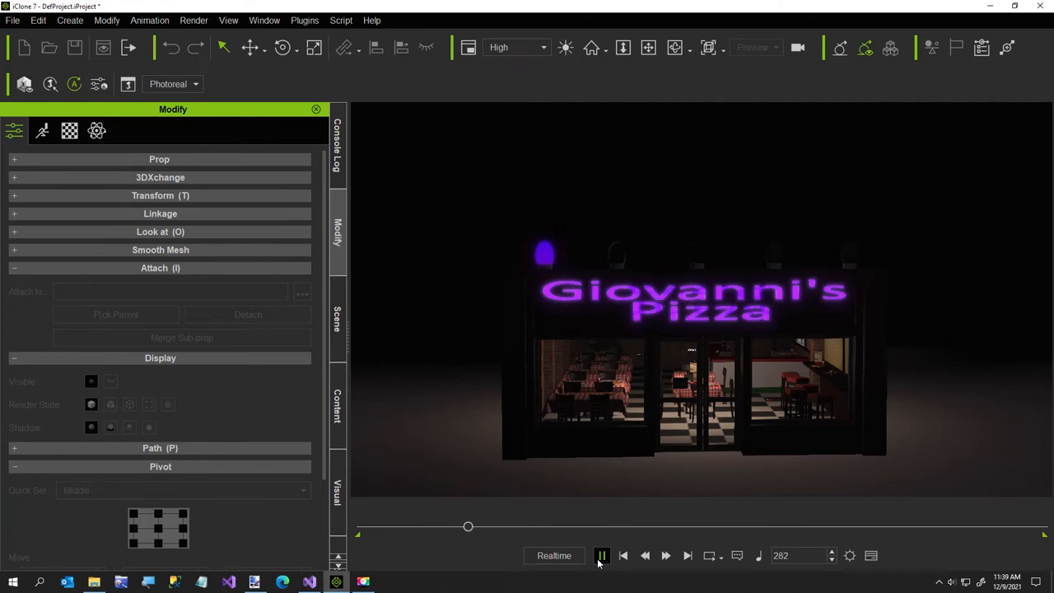
pyautogui.click(623, 555)
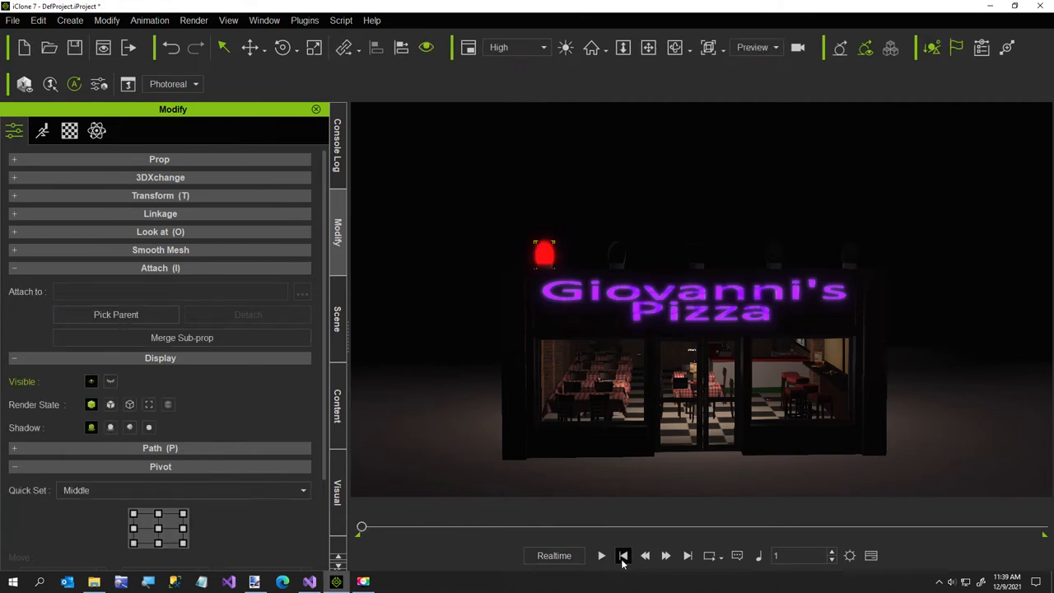
pyautogui.click(340, 20)
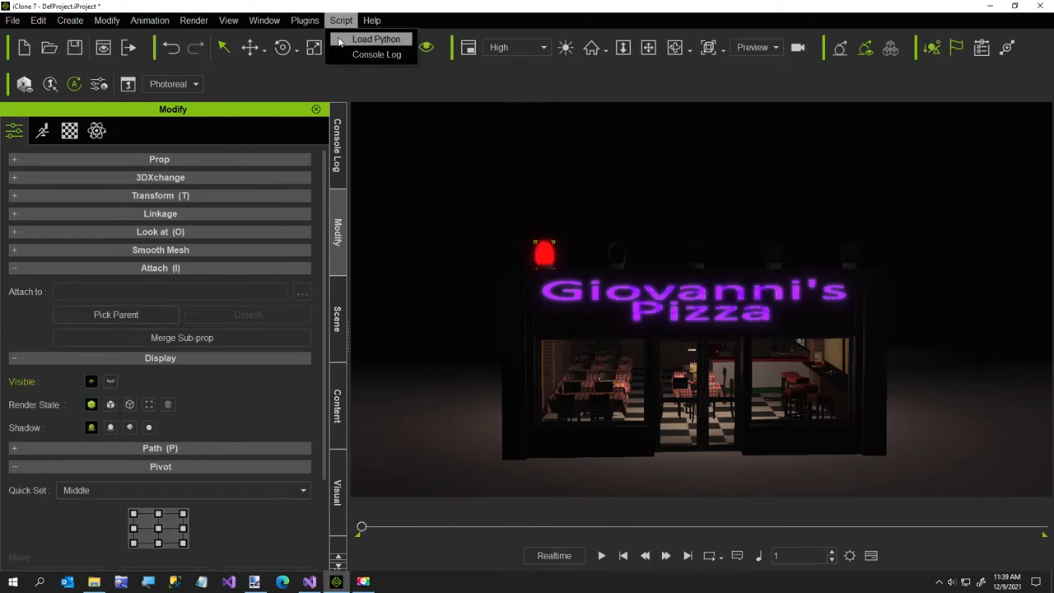
pyautogui.click(376, 39)
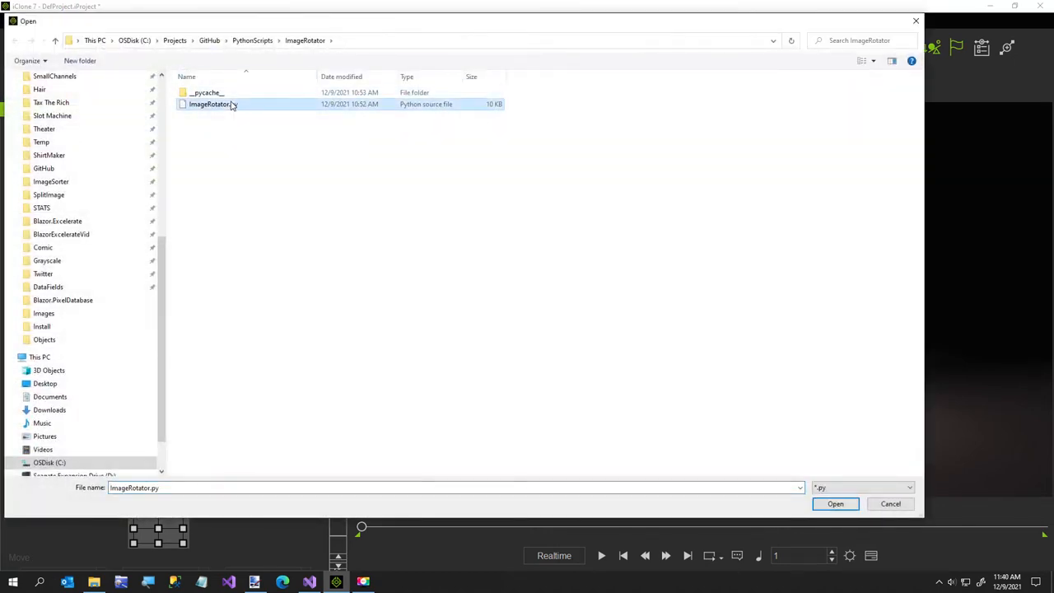
pyautogui.click(835, 503)
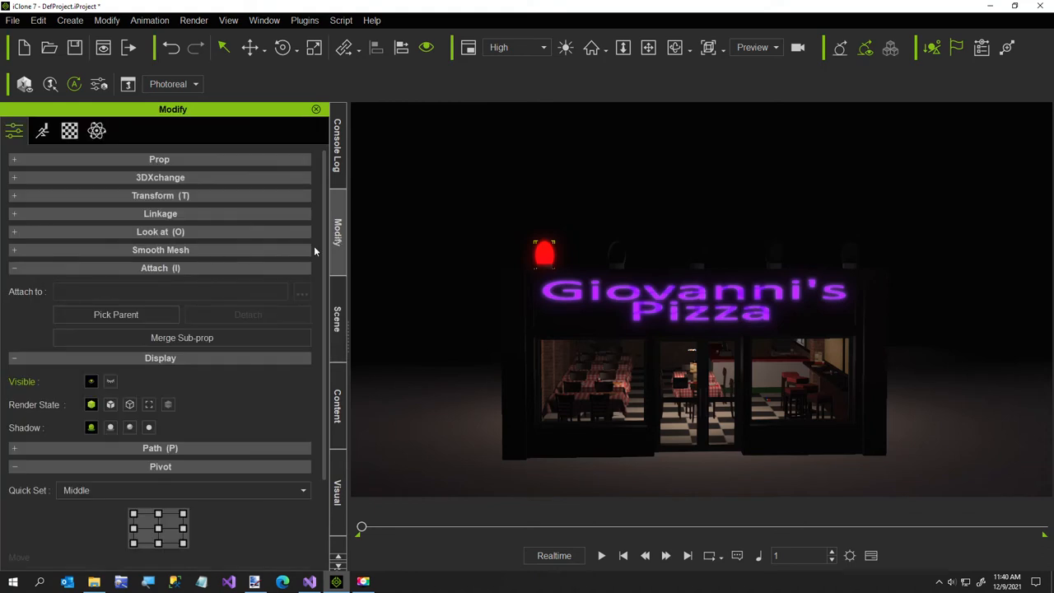
# Step: Select Bulb2 in the Scene list and detach it from Giovanni's Pizza
pyautogui.click(336, 321)
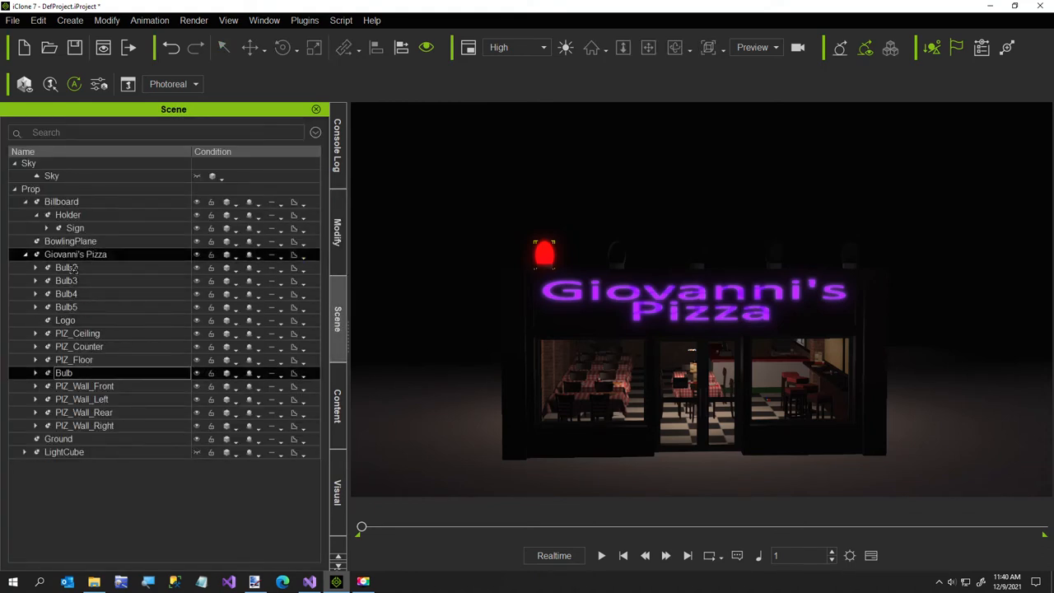
pyautogui.click(337, 226)
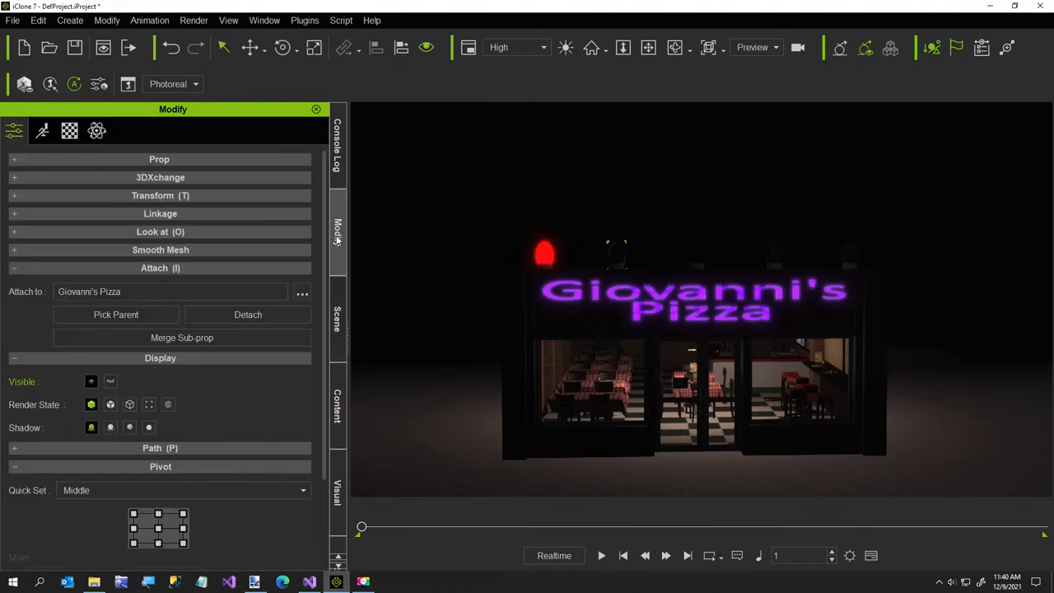
pyautogui.click(247, 313)
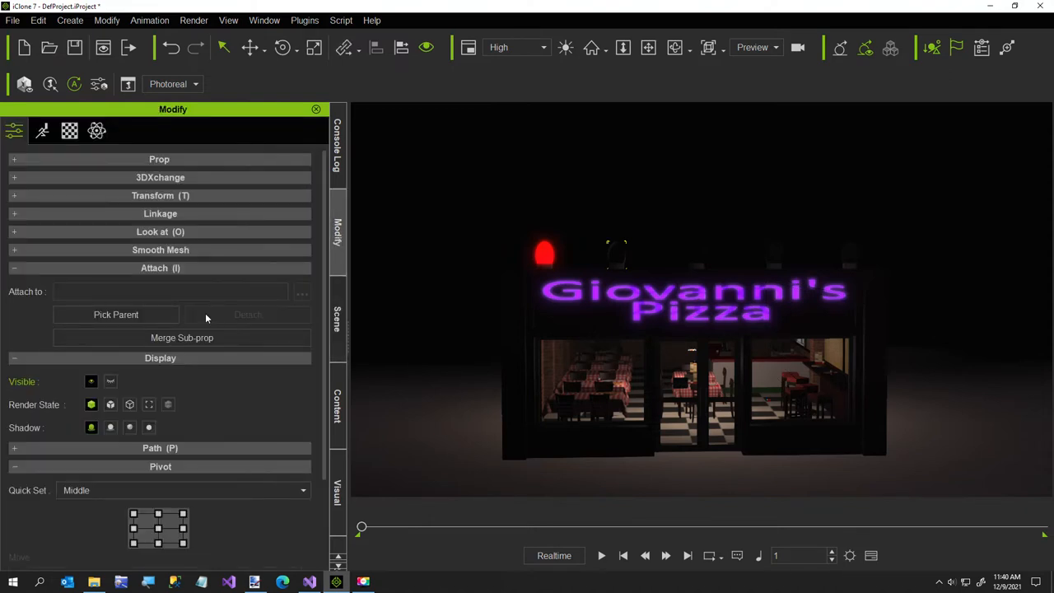
pyautogui.click(340, 19)
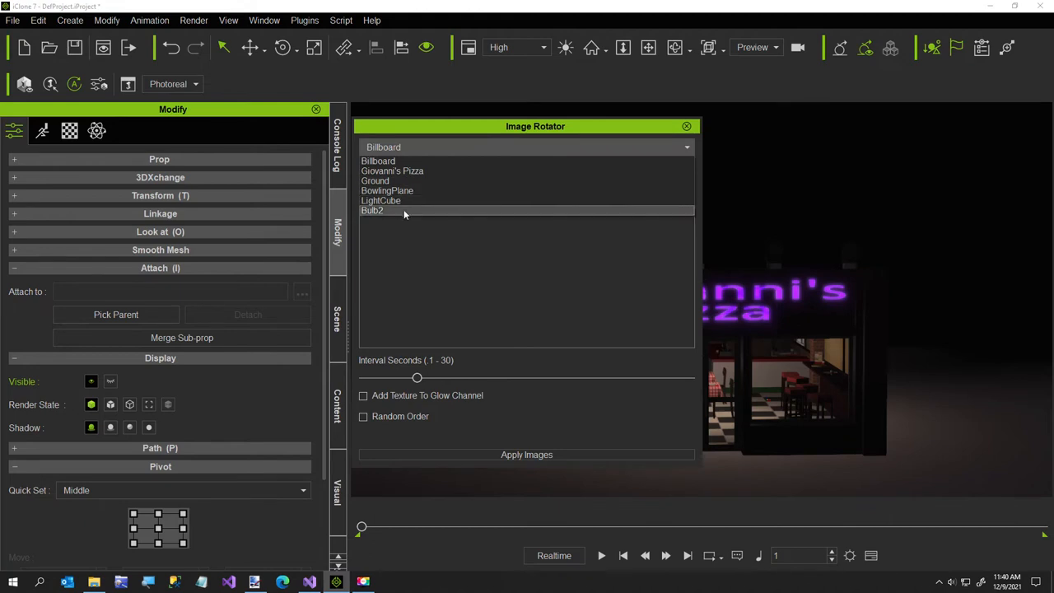
# Step: Target Bulb2 with glow enabled, lower glow strength and random order
pyautogui.click(371, 210)
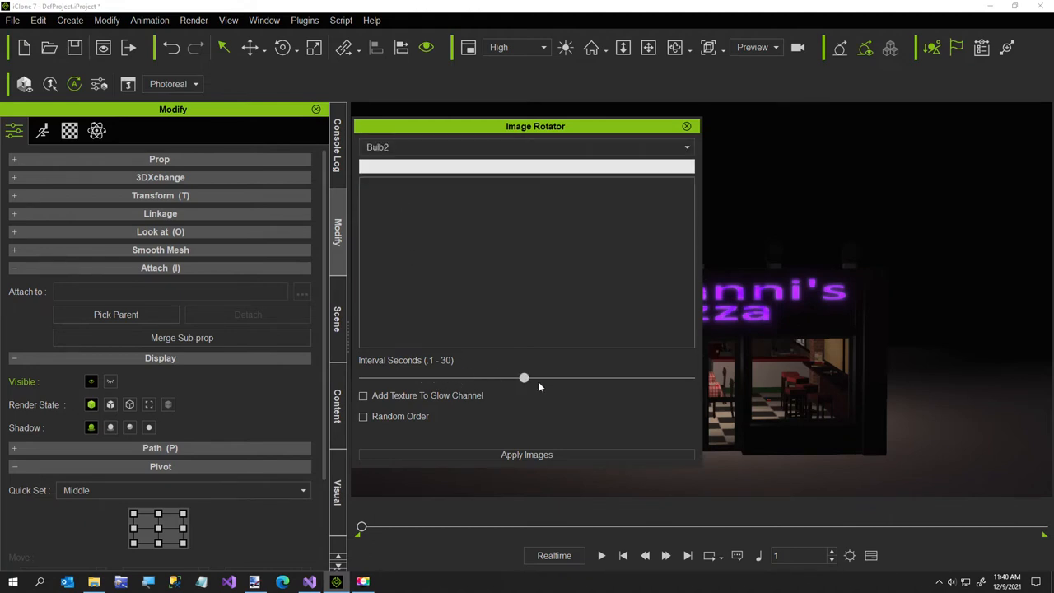
pyautogui.click(363, 395)
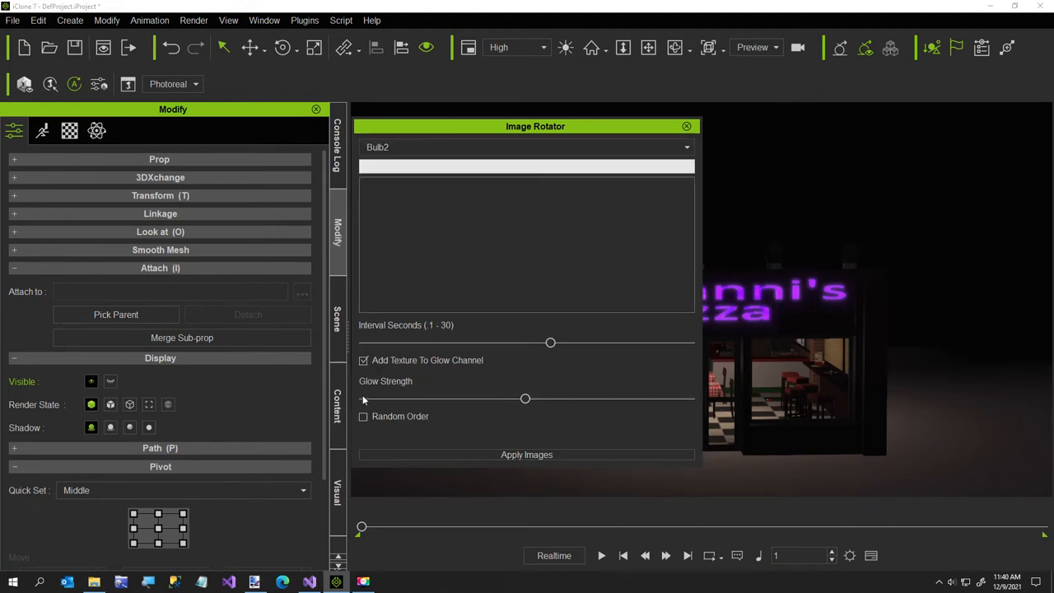
pyautogui.moveTo(525, 398); pyautogui.dragTo(423, 398)
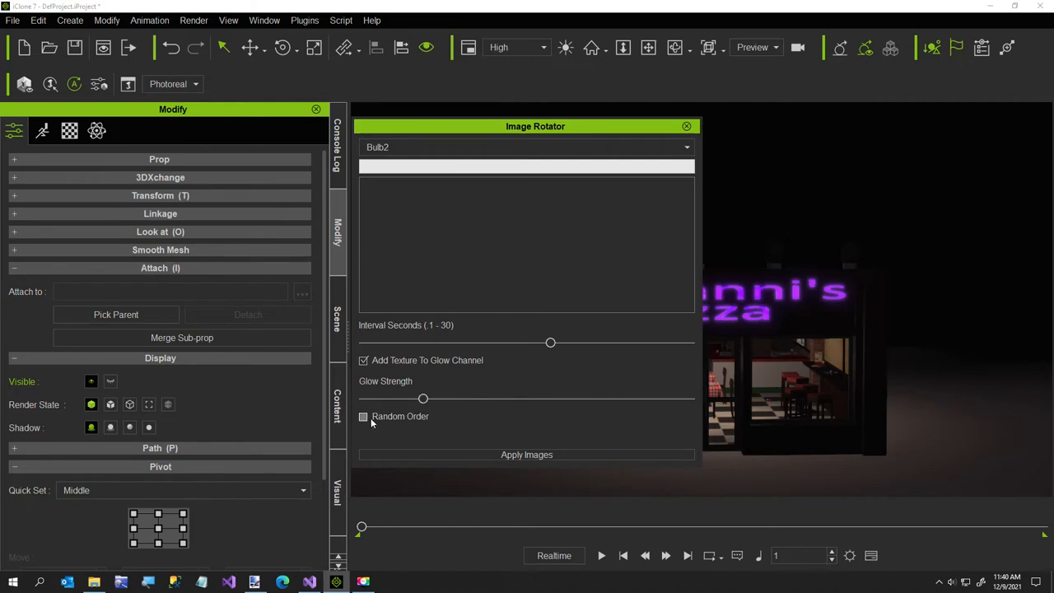
pyautogui.click(363, 416)
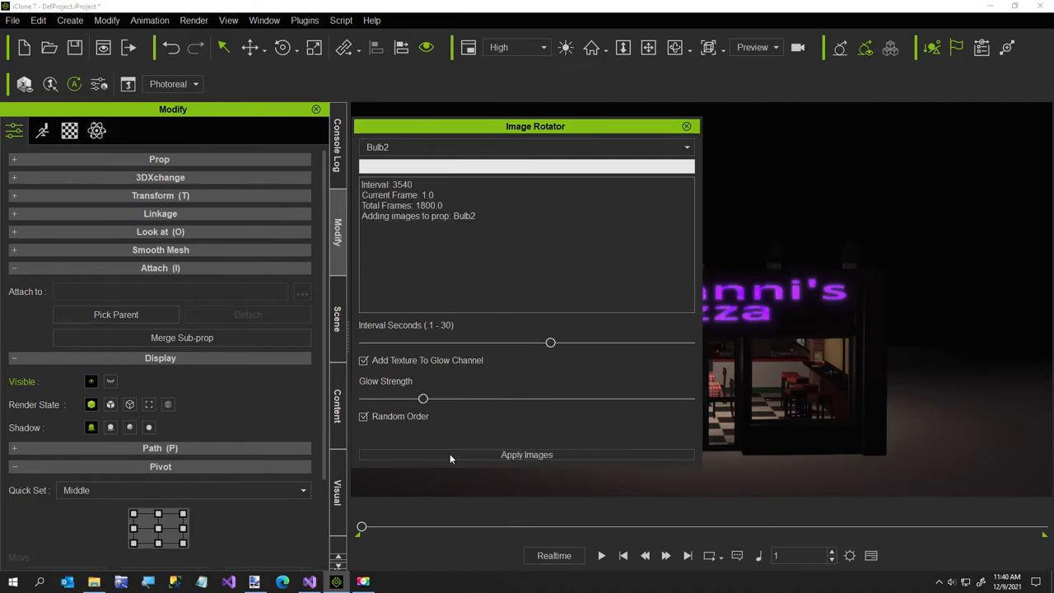
# Step: Apply images and browse the folder picker toward Graphics\Shirts\BrightGradients
pyautogui.click(526, 454)
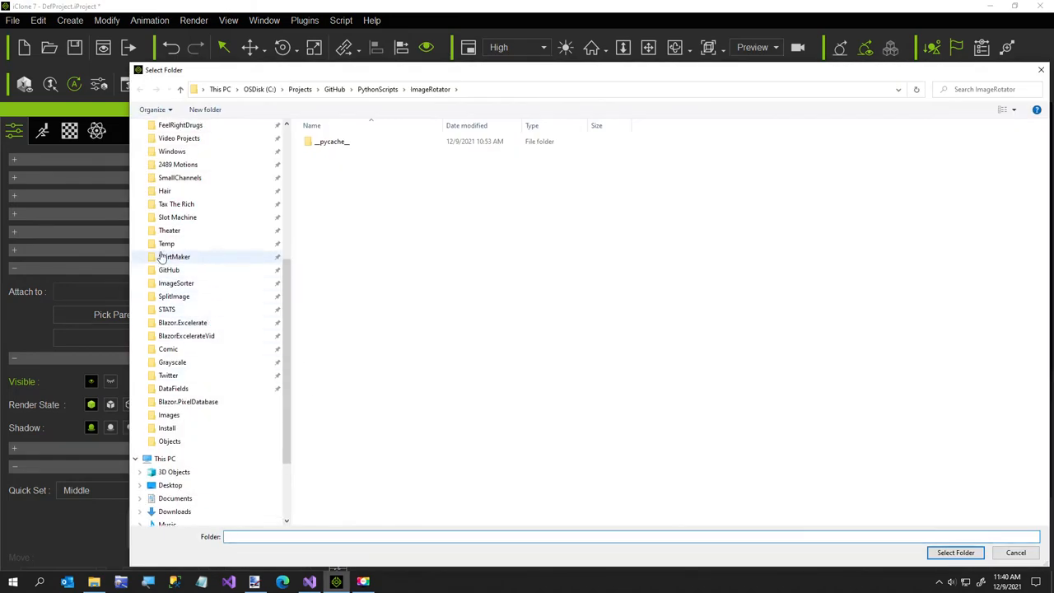
pyautogui.click(166, 243)
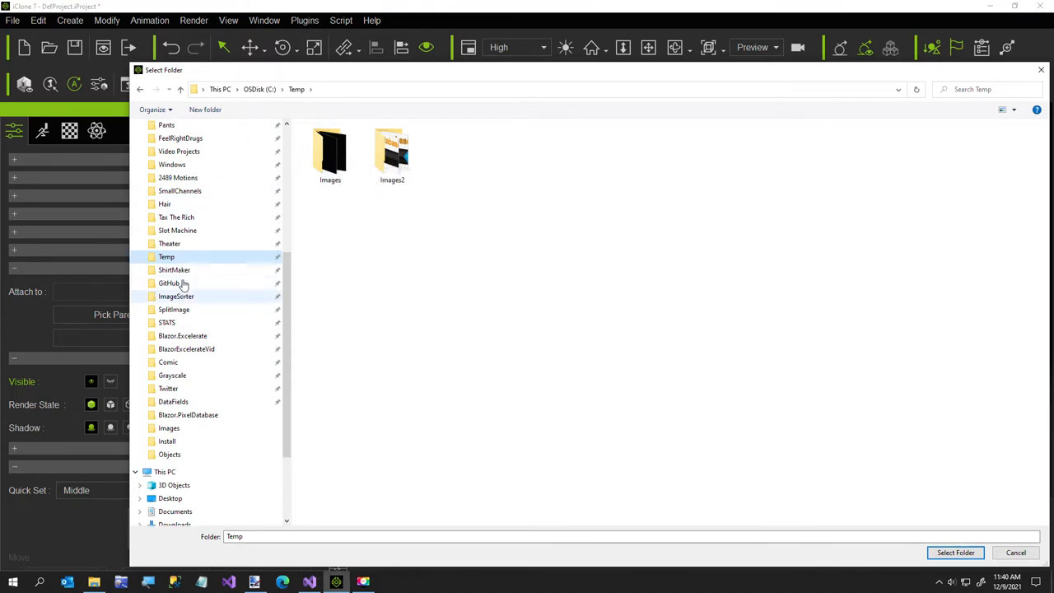
pyautogui.scroll(-3)
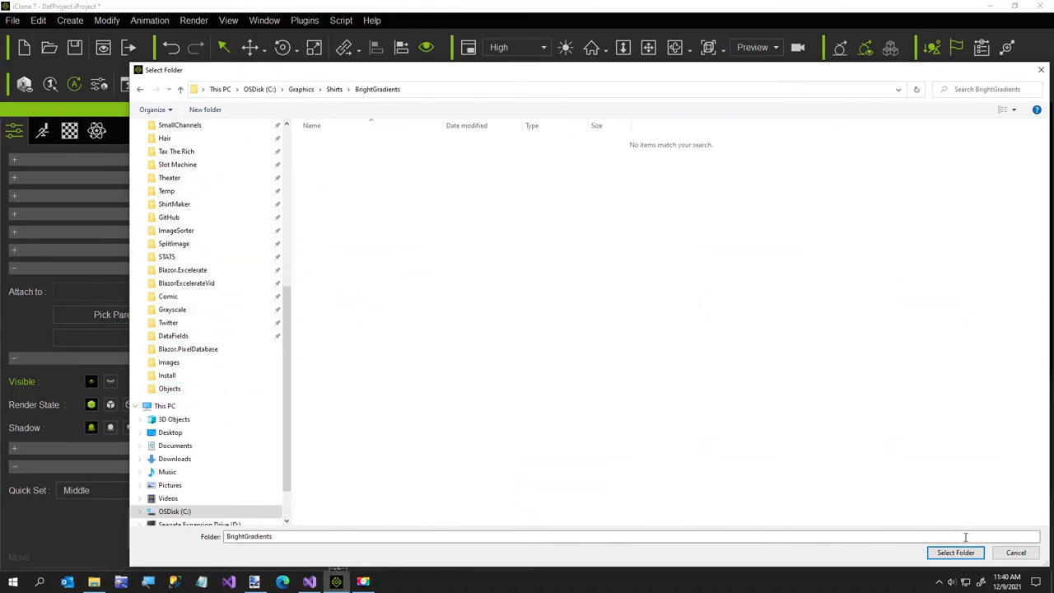
# Step: Confirm BrightGradients as Bulb2's image folder, letting the script set 26 keyframes
pyautogui.click(954, 552)
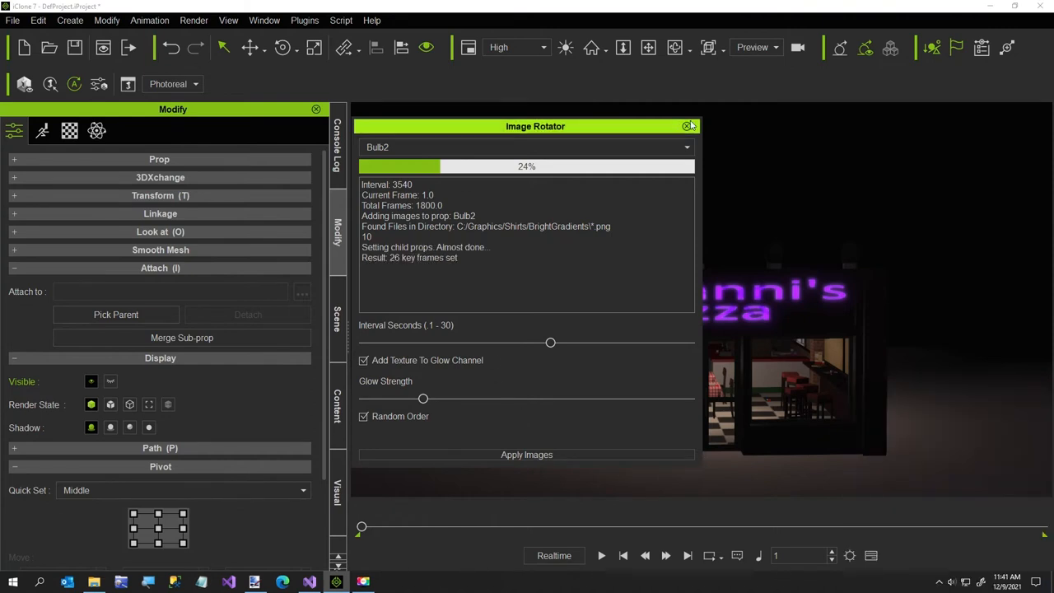
# Step: Preview the pizza-shop bulbs cycling colours, then rewind to the first frame
pyautogui.click(689, 126)
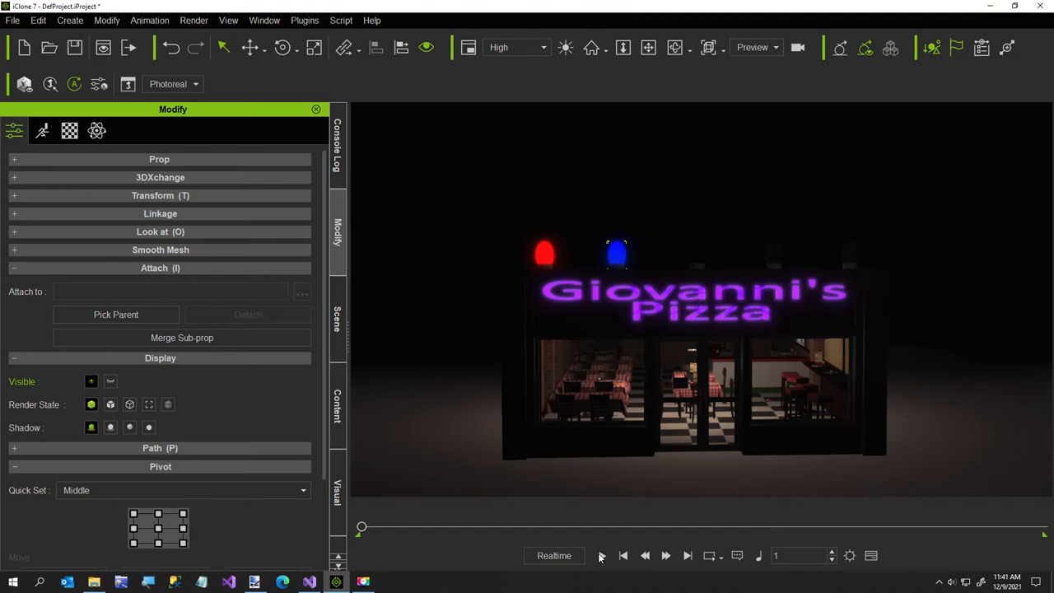
pyautogui.click(600, 555)
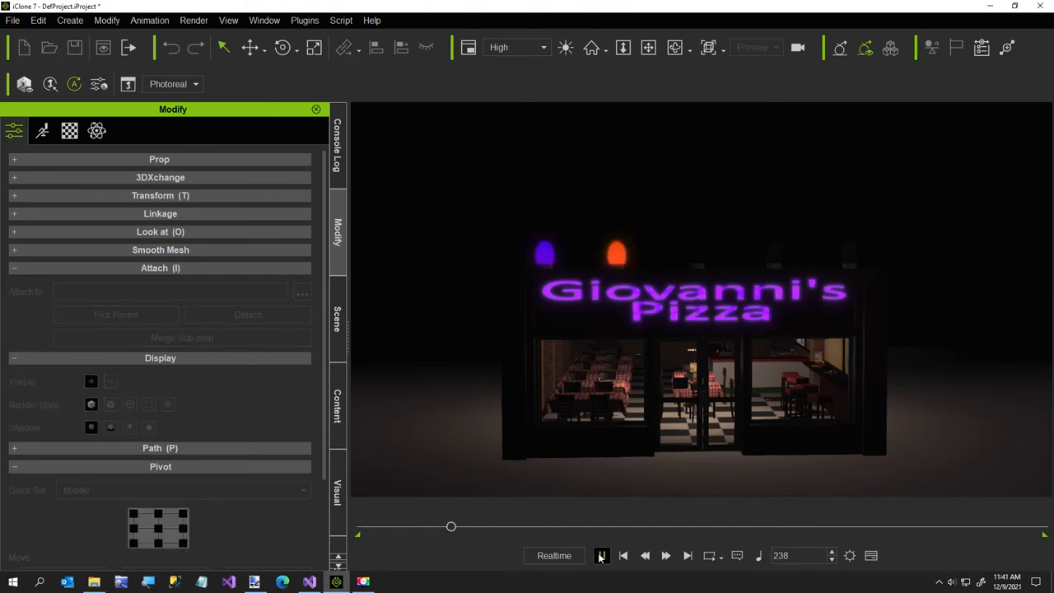
pyautogui.moveTo(451, 526); pyautogui.dragTo(495, 526)
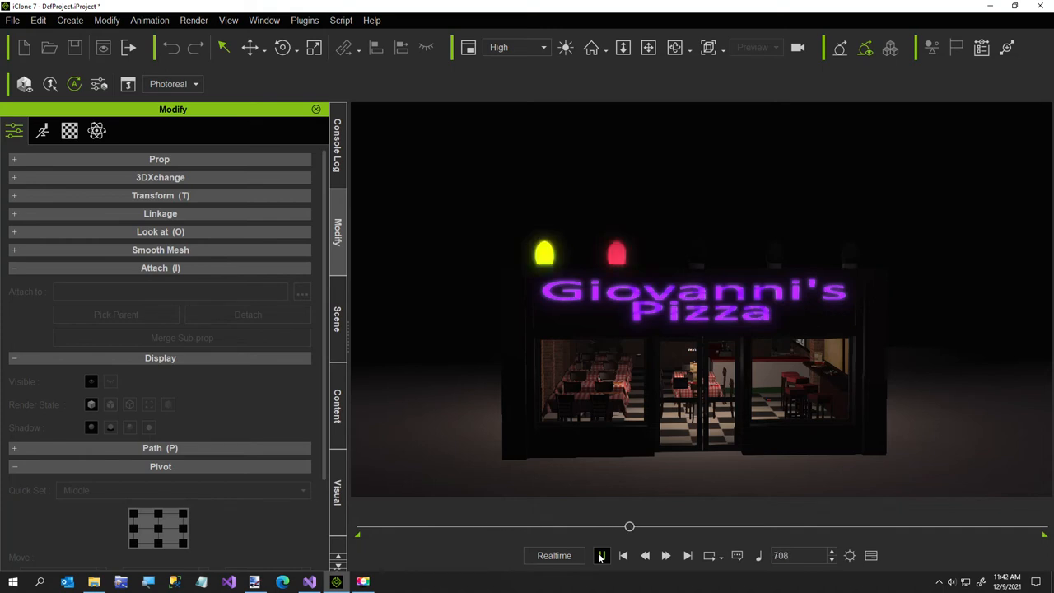
pyautogui.moveTo(629, 526); pyautogui.dragTo(674, 526)
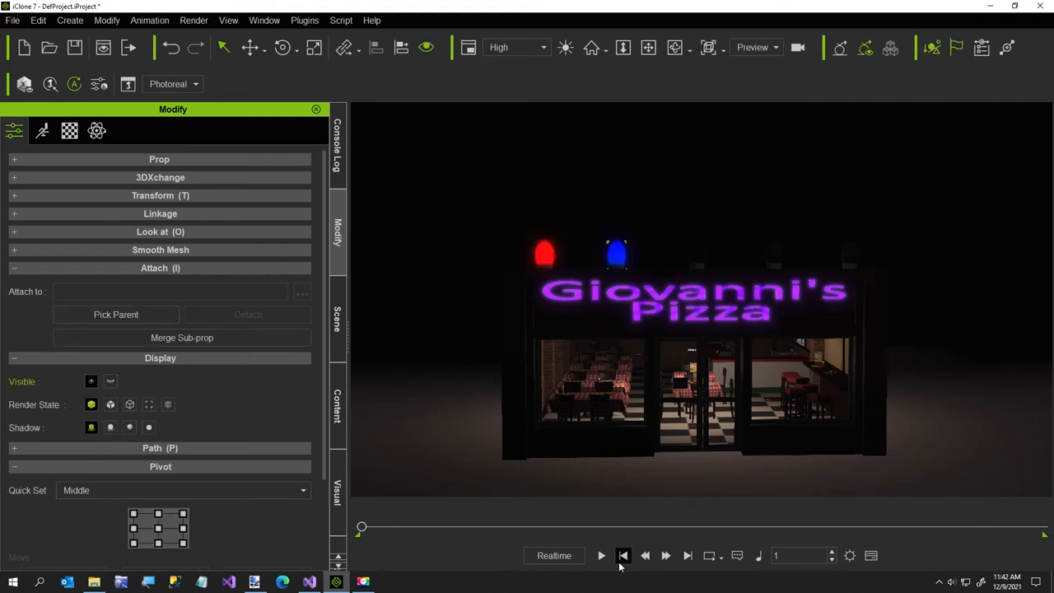
pyautogui.click(337, 321)
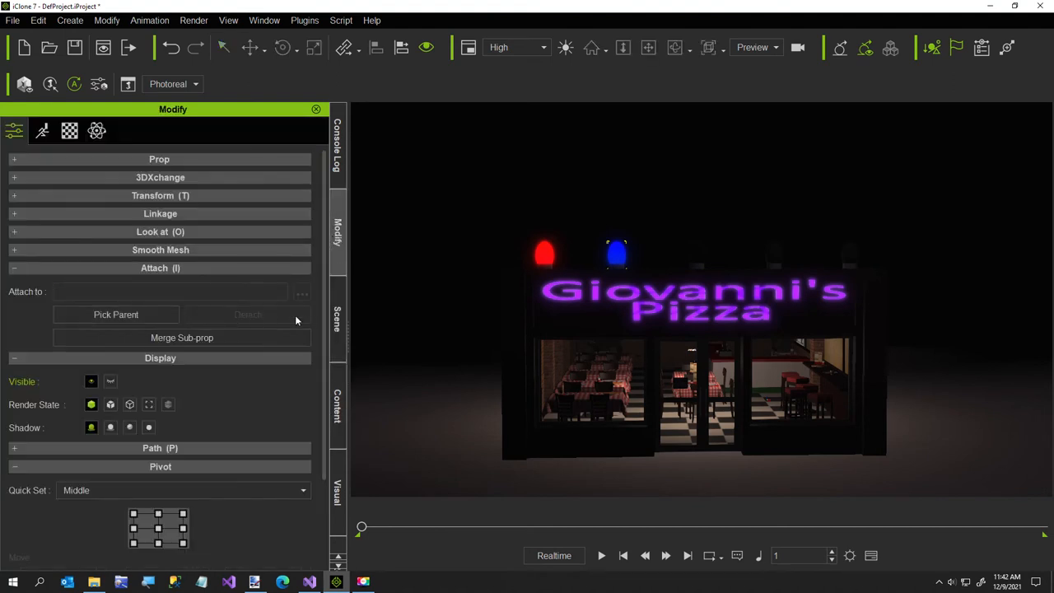
pyautogui.click(337, 317)
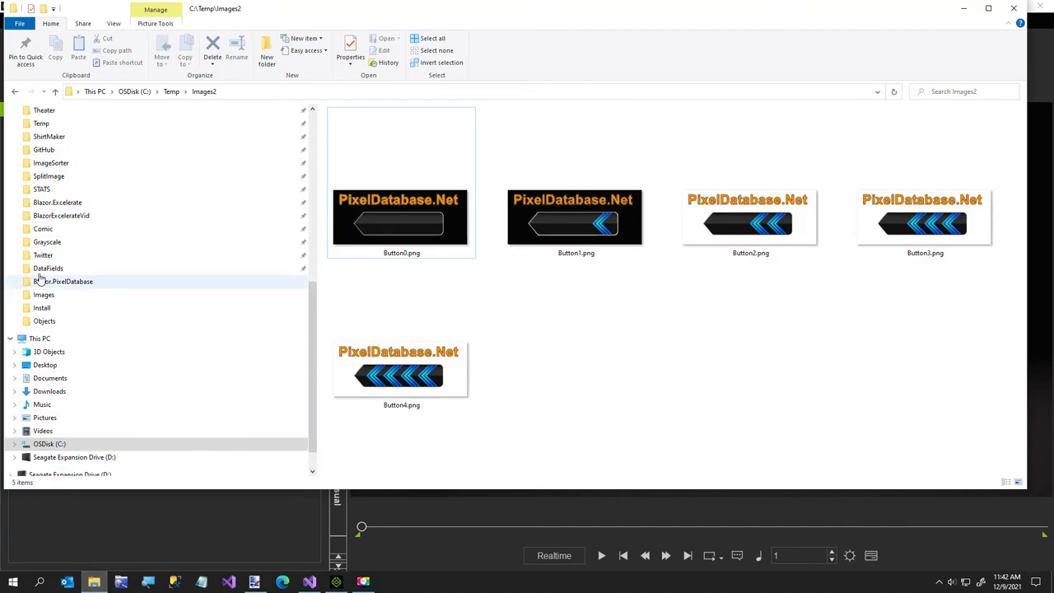
# Step: Review the Button PNGs in C:\Temp\Images2, then return to the iClone scene
pyautogui.click(47, 254)
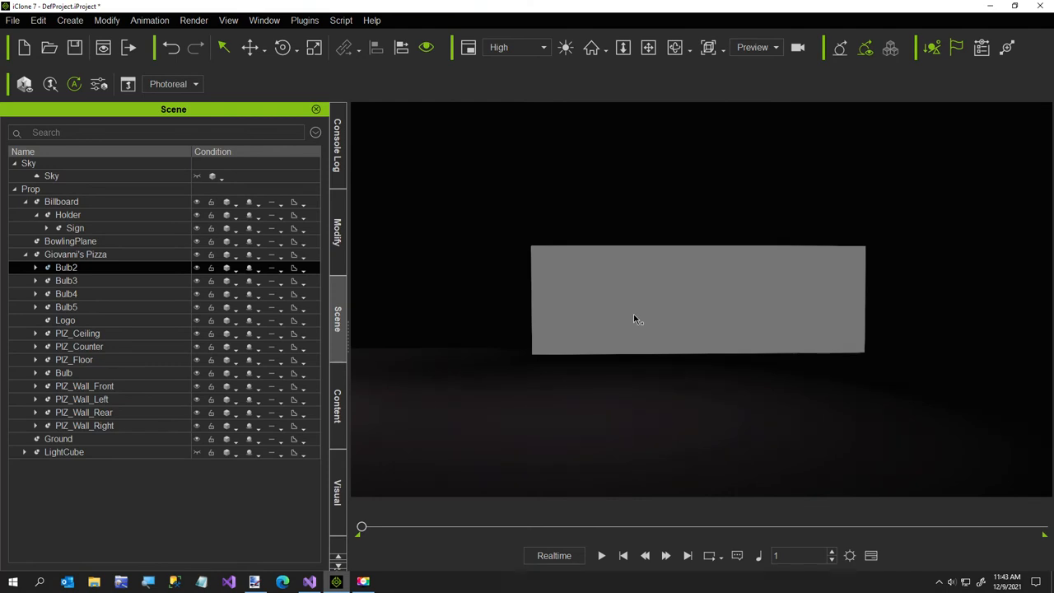
# Step: Select the BowlingPlane prop and run the ImageRotator.py Python script
pyautogui.click(70, 240)
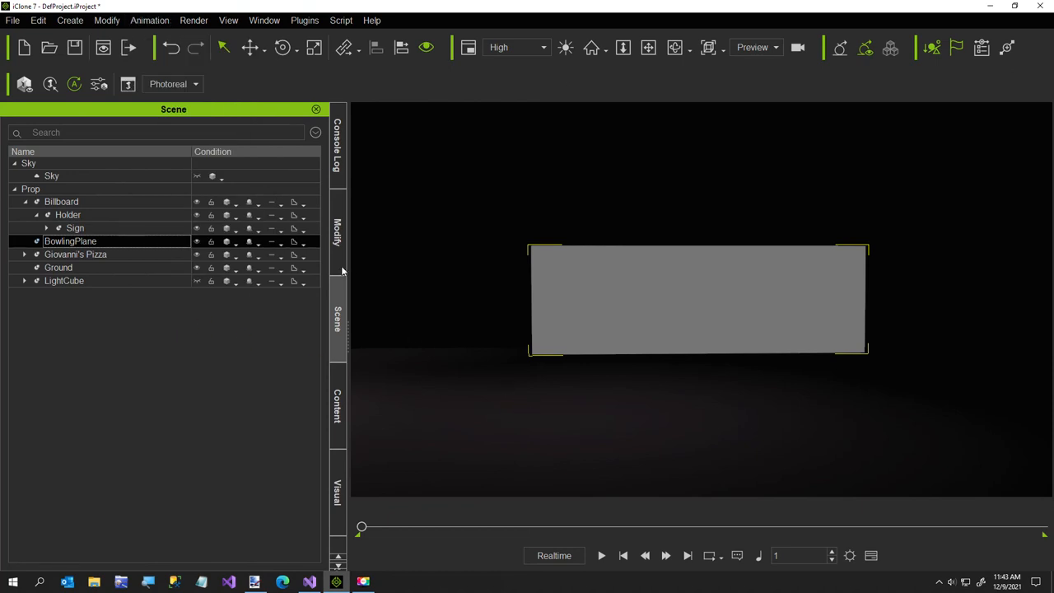
pyautogui.click(340, 20)
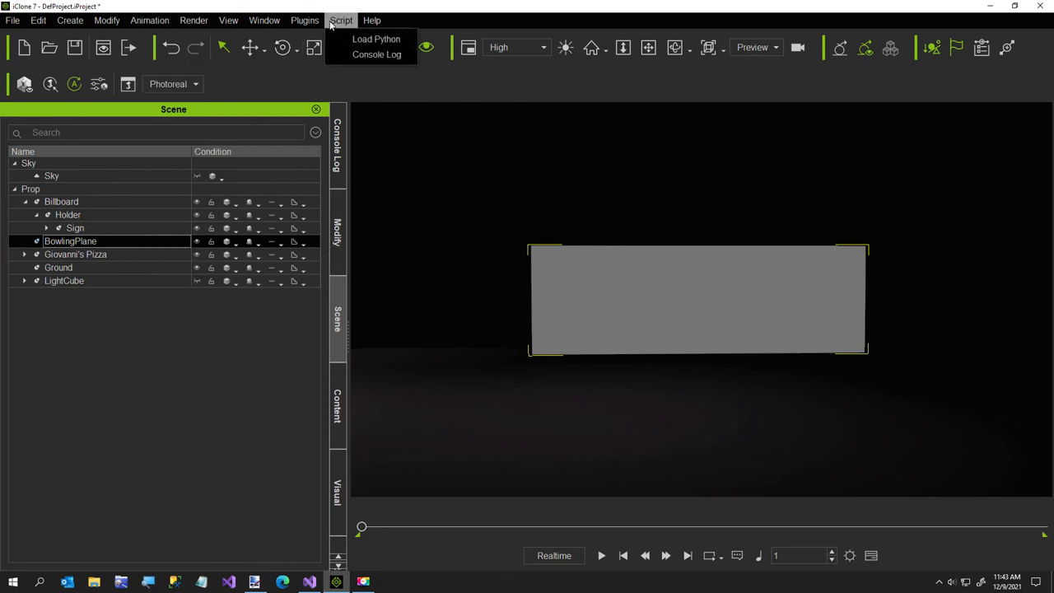
pyautogui.click(376, 39)
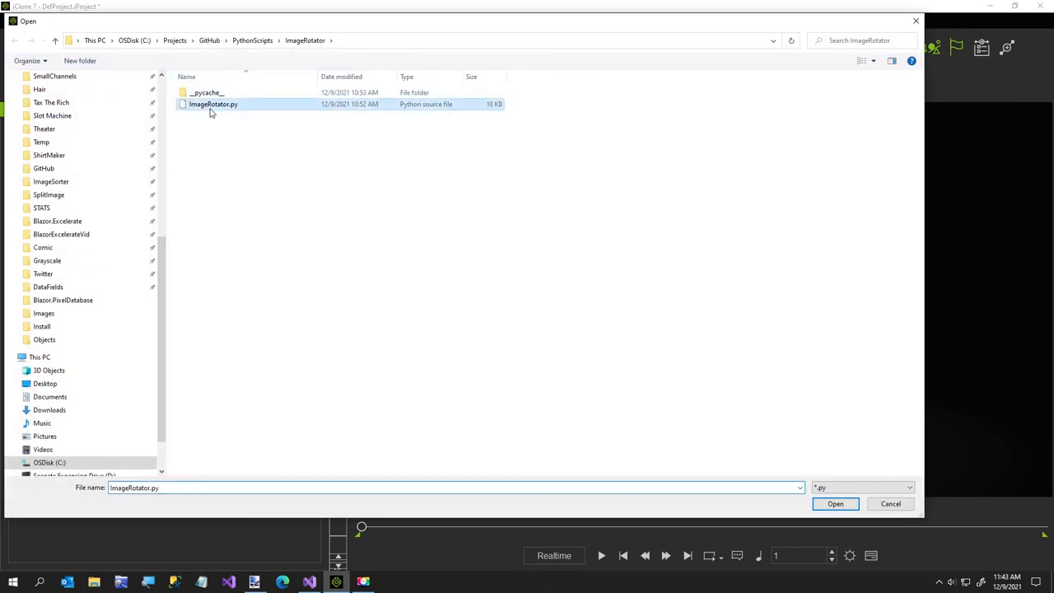
pyautogui.click(834, 503)
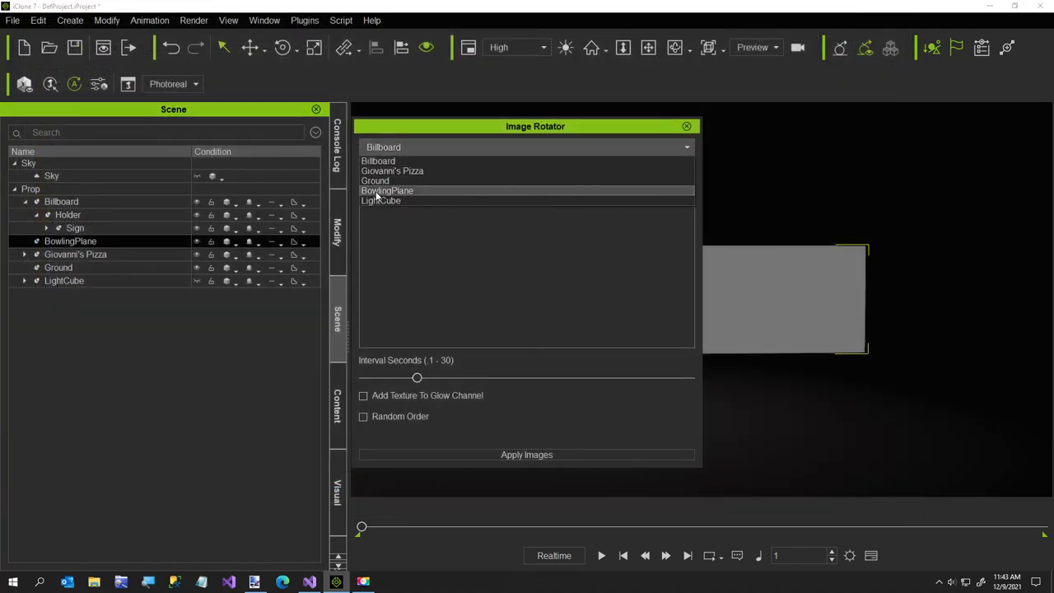
# Step: Target BowlingPlane in Image Rotator with a longer interval and adjusted glow strength
pyautogui.click(386, 190)
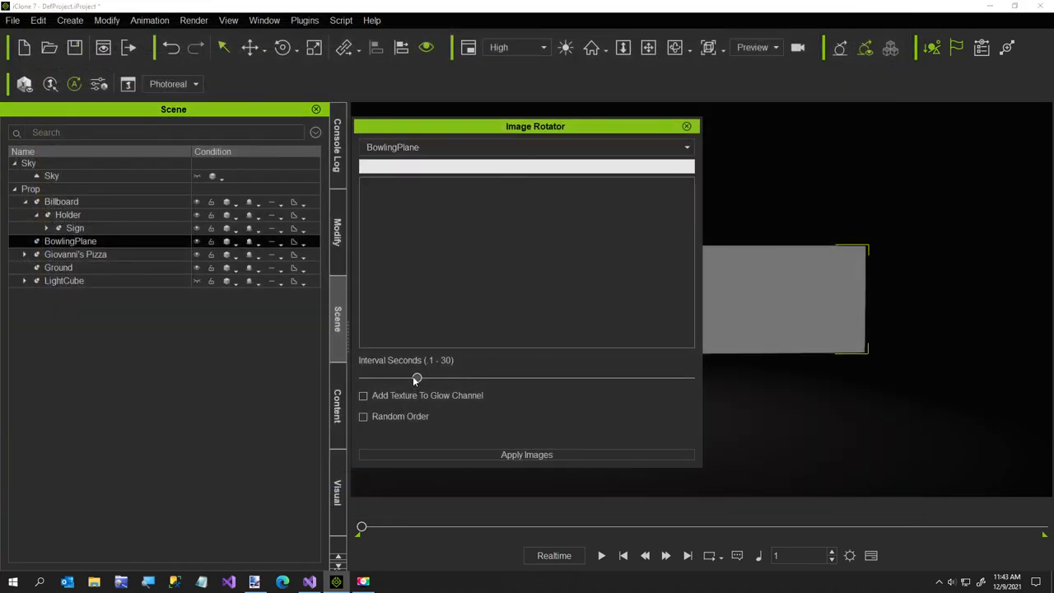
pyautogui.moveTo(415, 377); pyautogui.dragTo(493, 377)
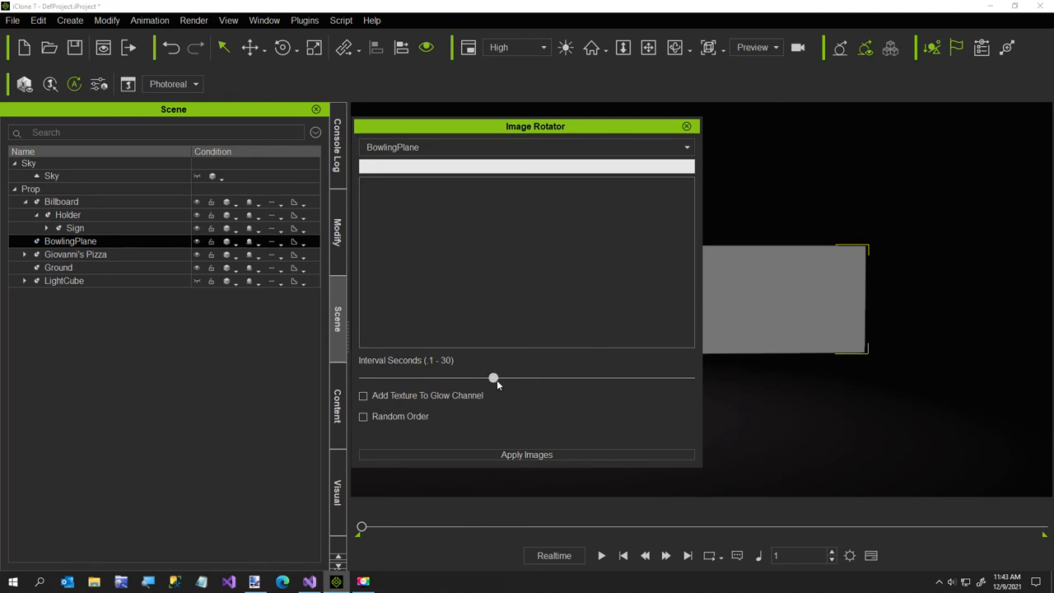
pyautogui.moveTo(494, 377); pyautogui.dragTo(463, 378)
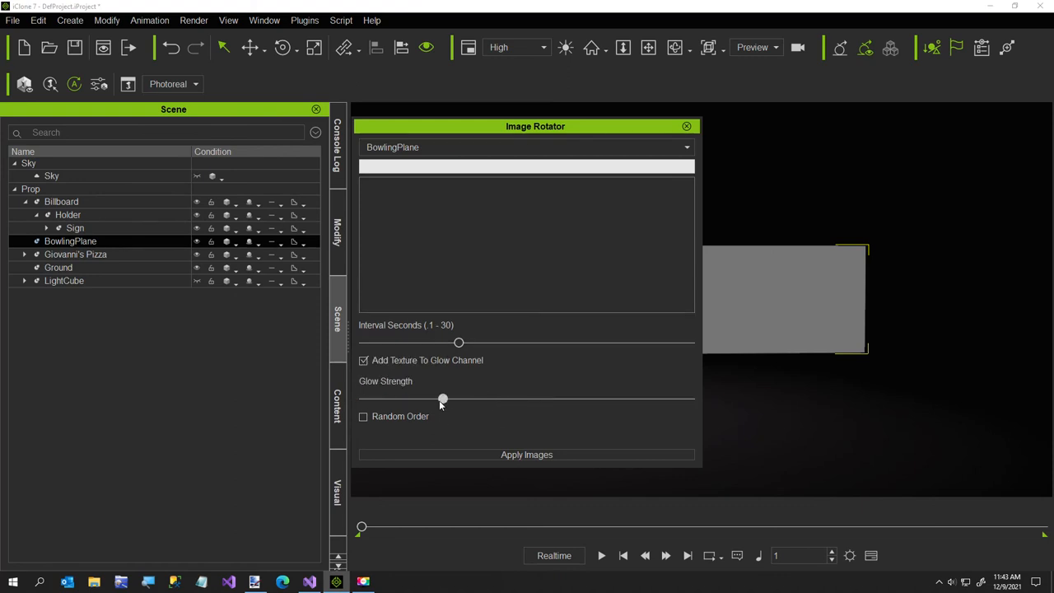
pyautogui.moveTo(443, 399); pyautogui.dragTo(429, 398)
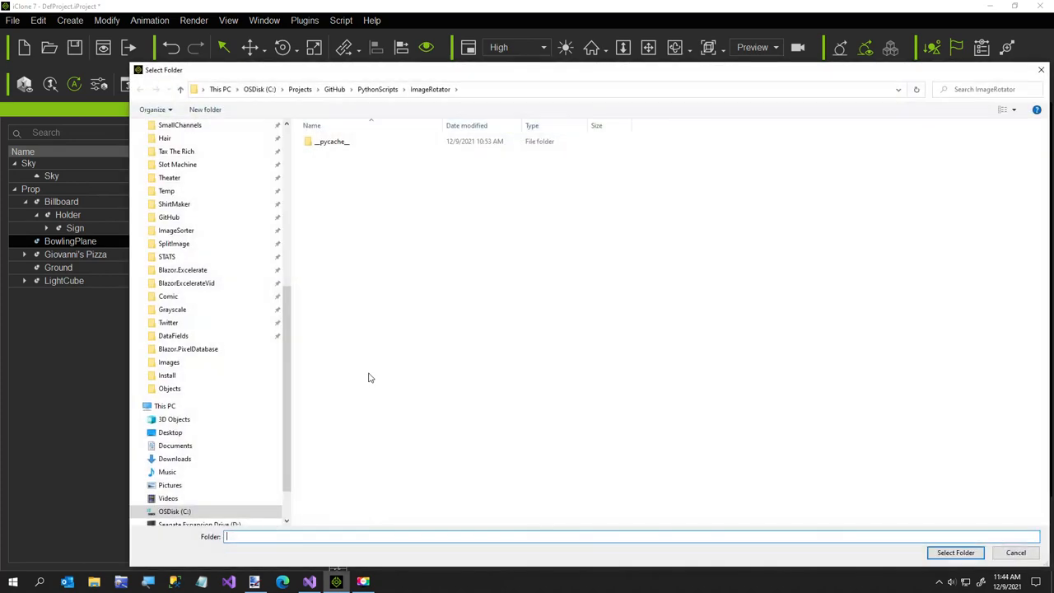
# Step: Select the Temp\Images folder so BowlingPlane gets 40 keyframes
pyautogui.click(167, 190)
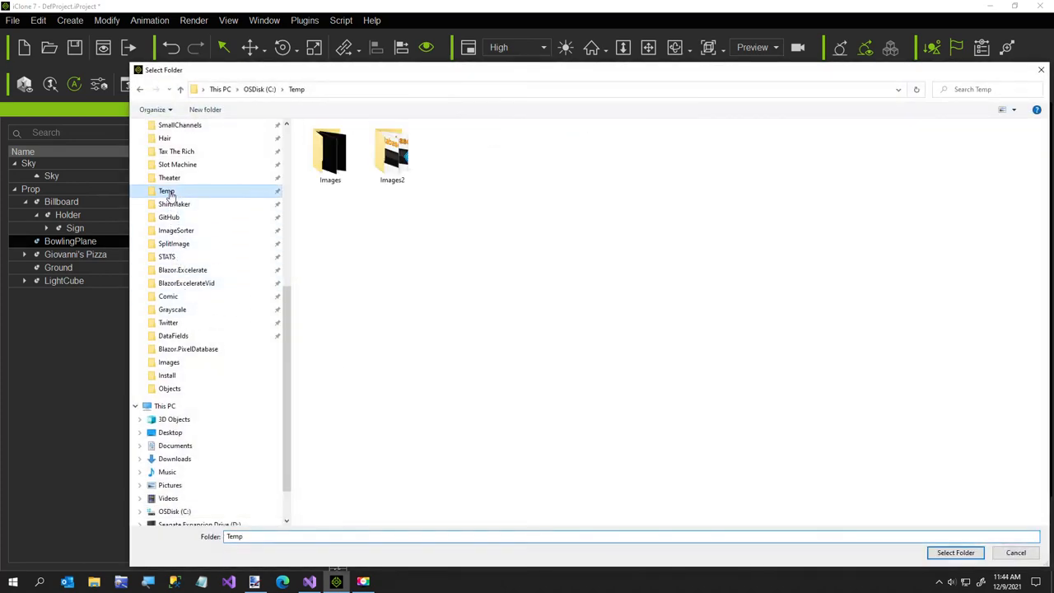
pyautogui.doubleClick(329, 152)
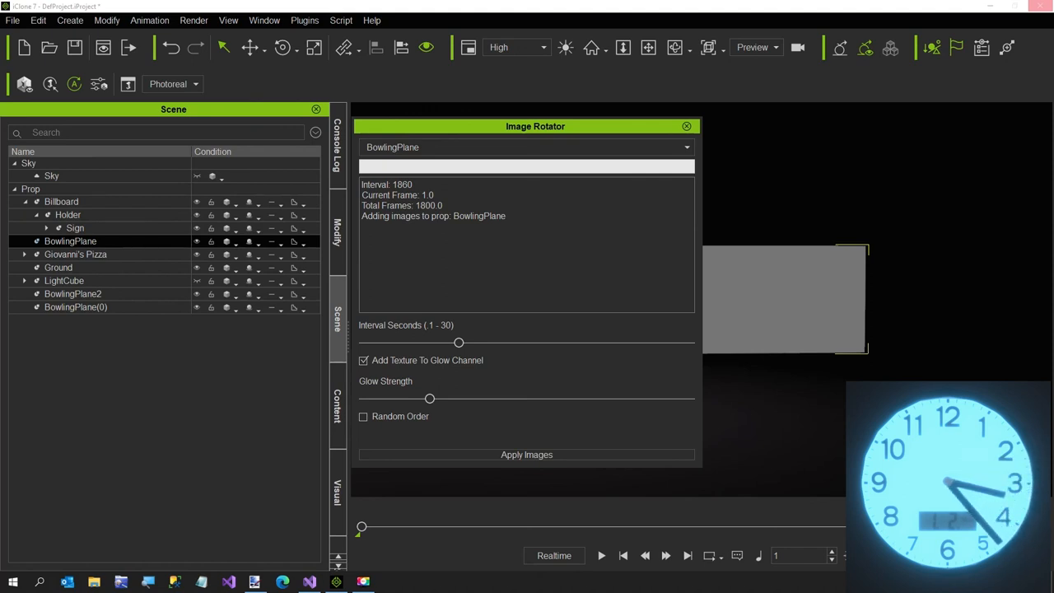
pyautogui.click(526, 453)
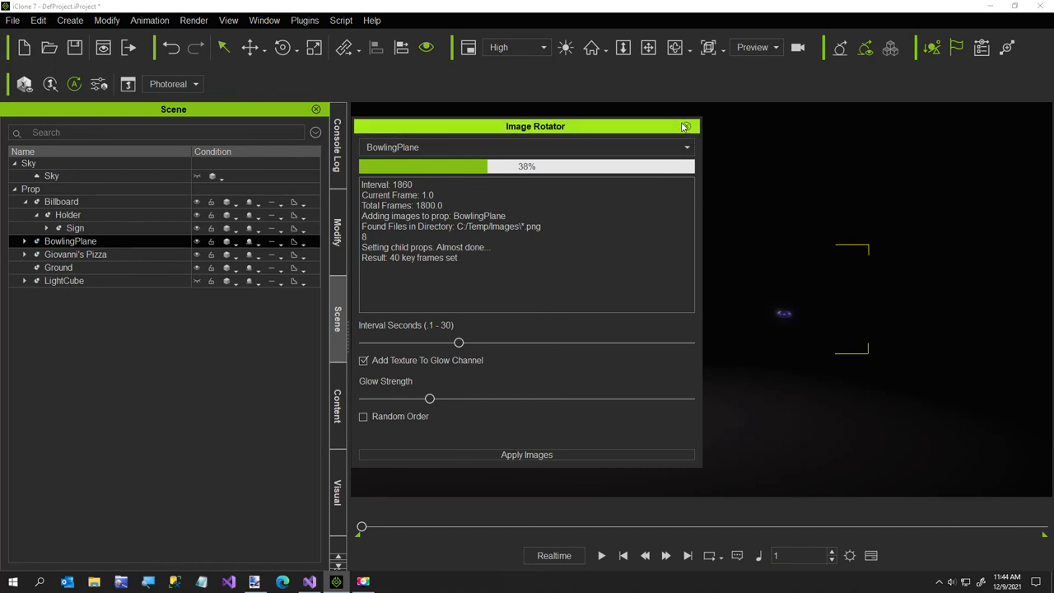
# Step: Close Image Rotator and play the glowing bowling-pin images along BowlingPlane
pyautogui.click(684, 126)
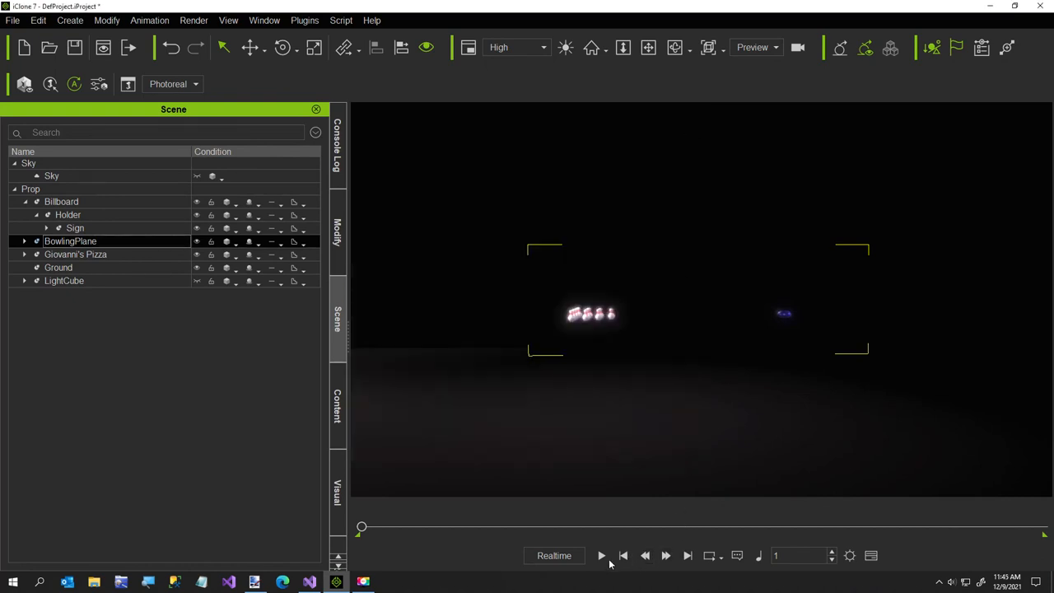
pyautogui.click(601, 555)
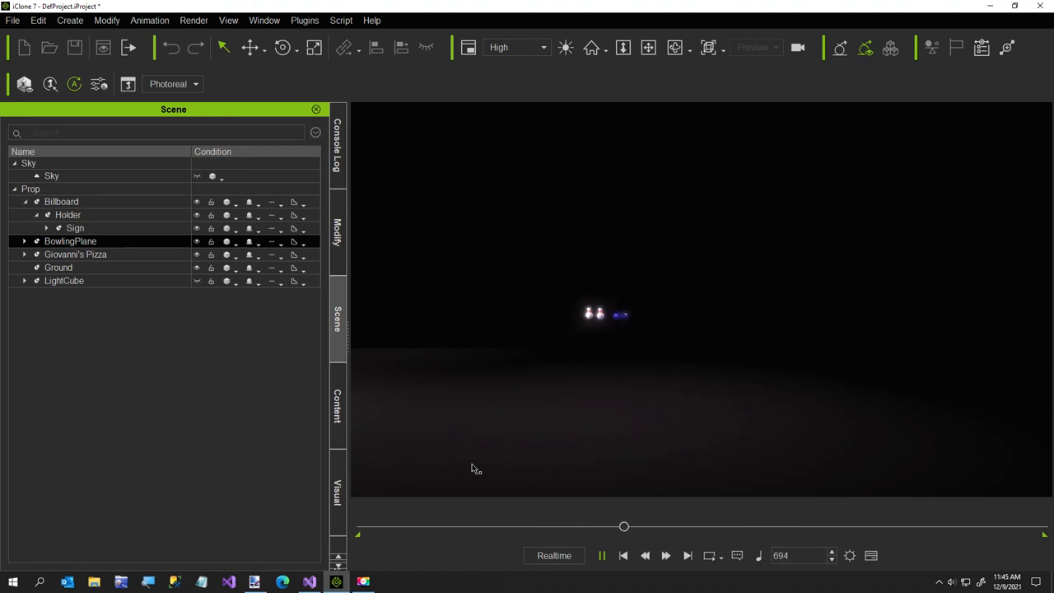
pyautogui.click(602, 555)
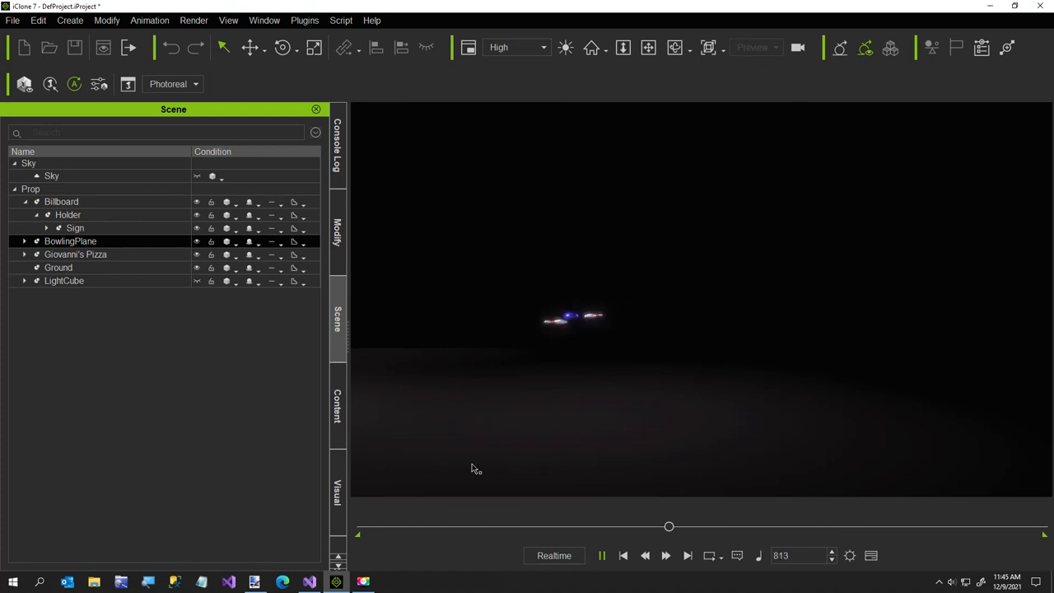